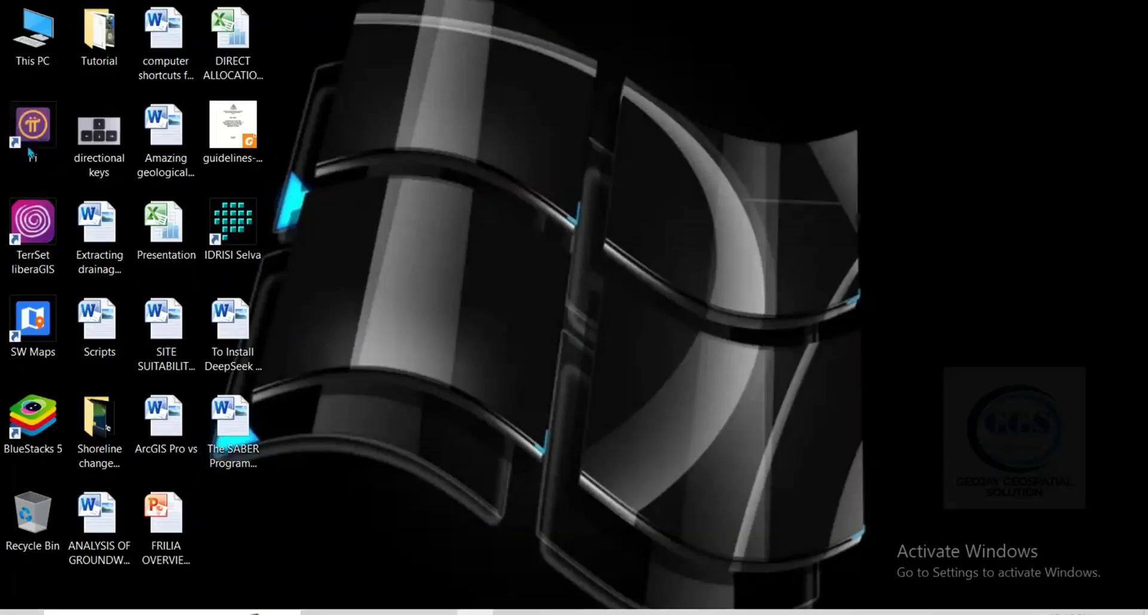
Launch BlueStacks 5 maximized and open the System apps folder containing Play Store
double_click(32, 123)
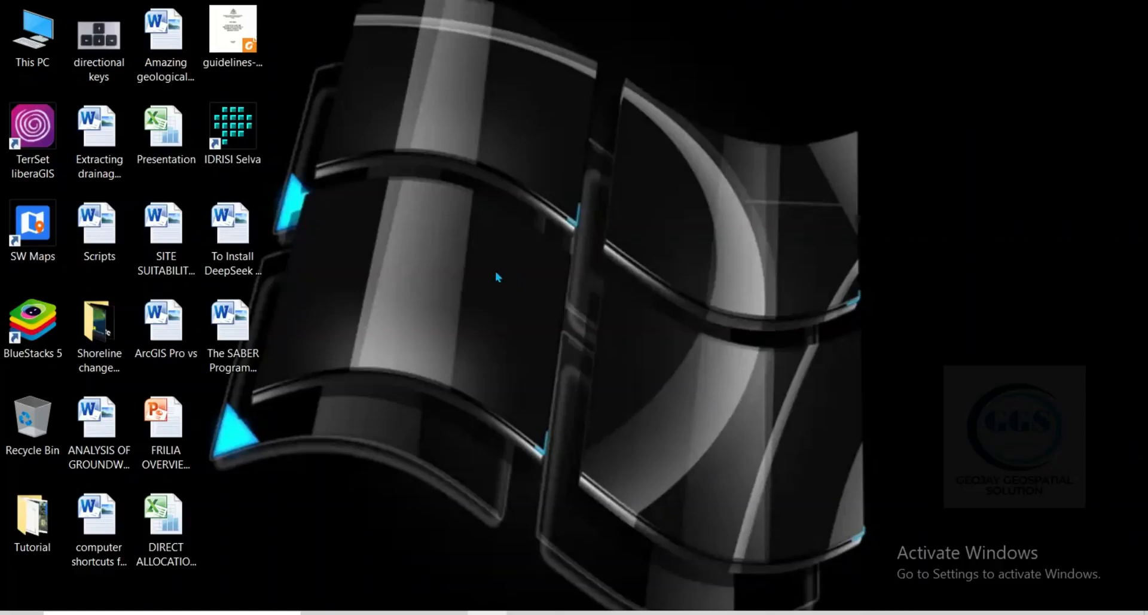
click(32, 328)
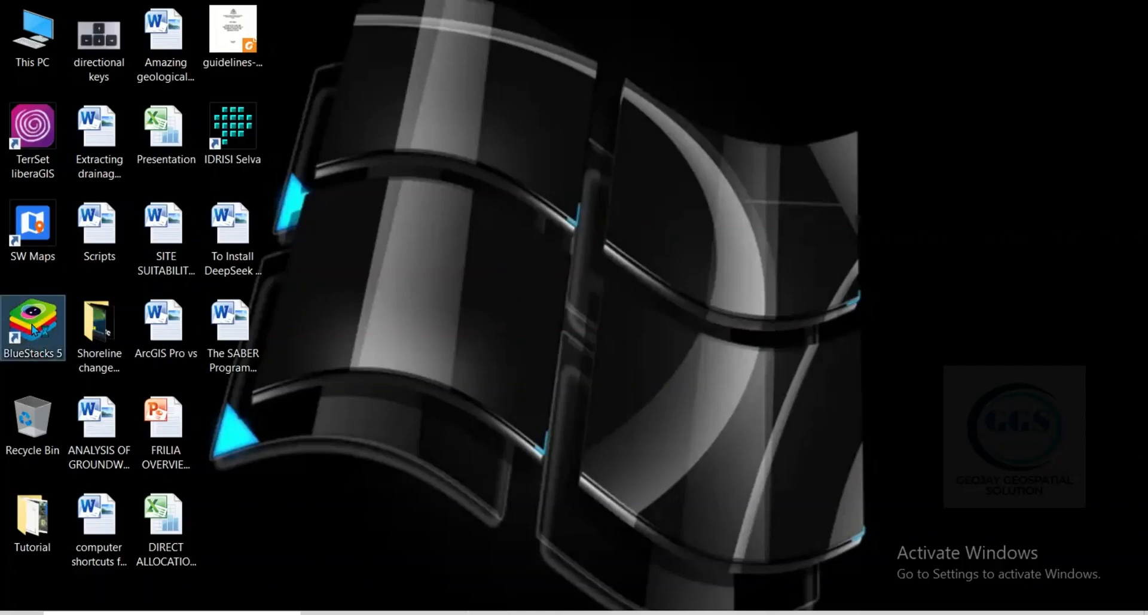
mouse_move(32, 327)
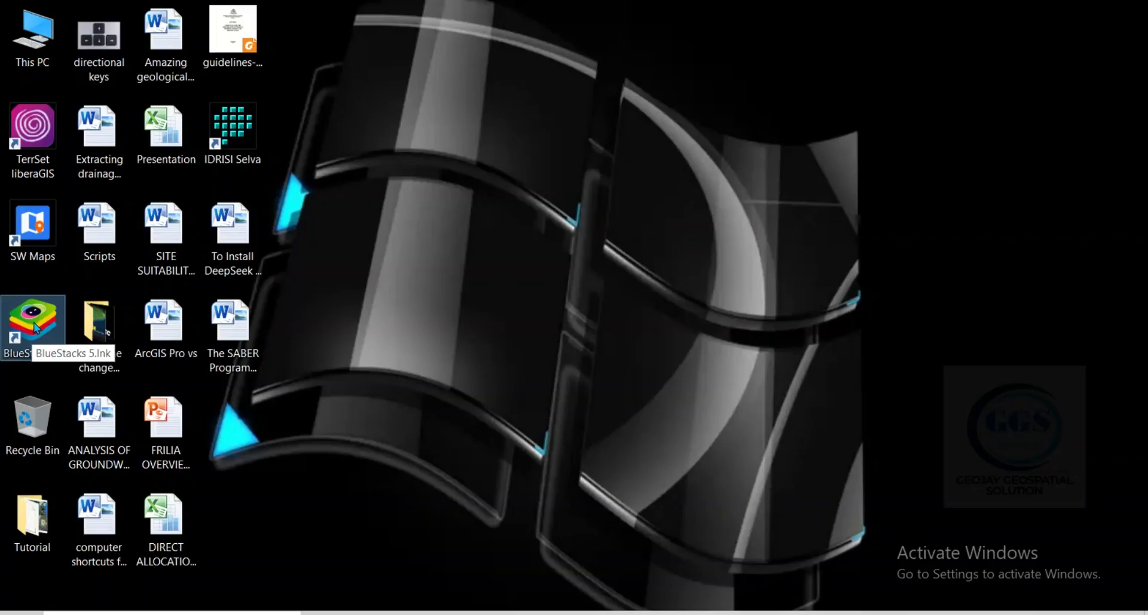
double_click(32, 322)
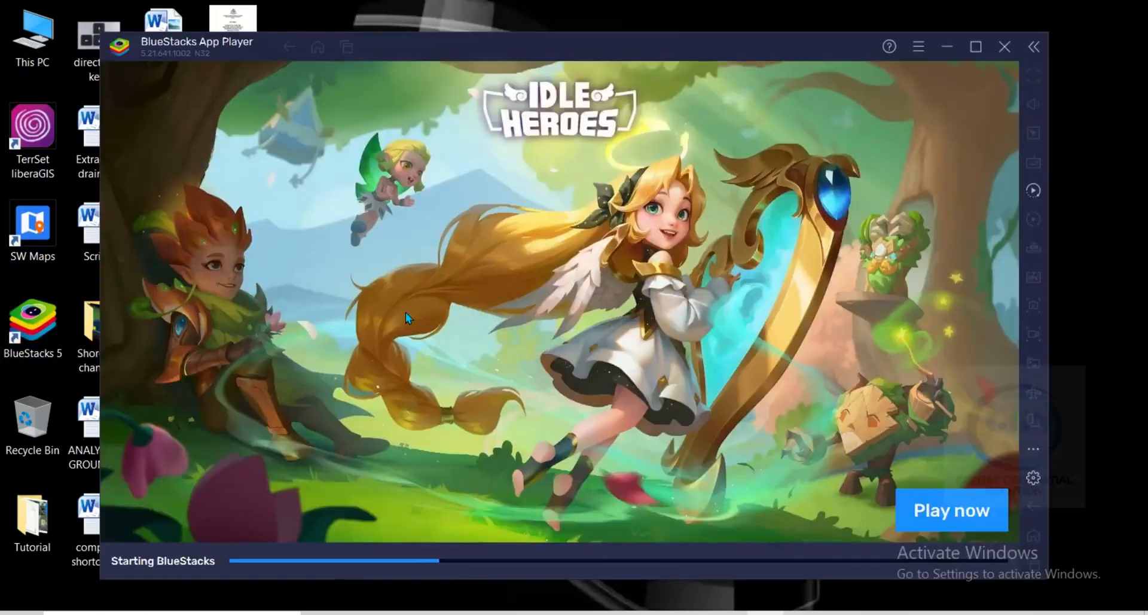
mouse_move(322, 282)
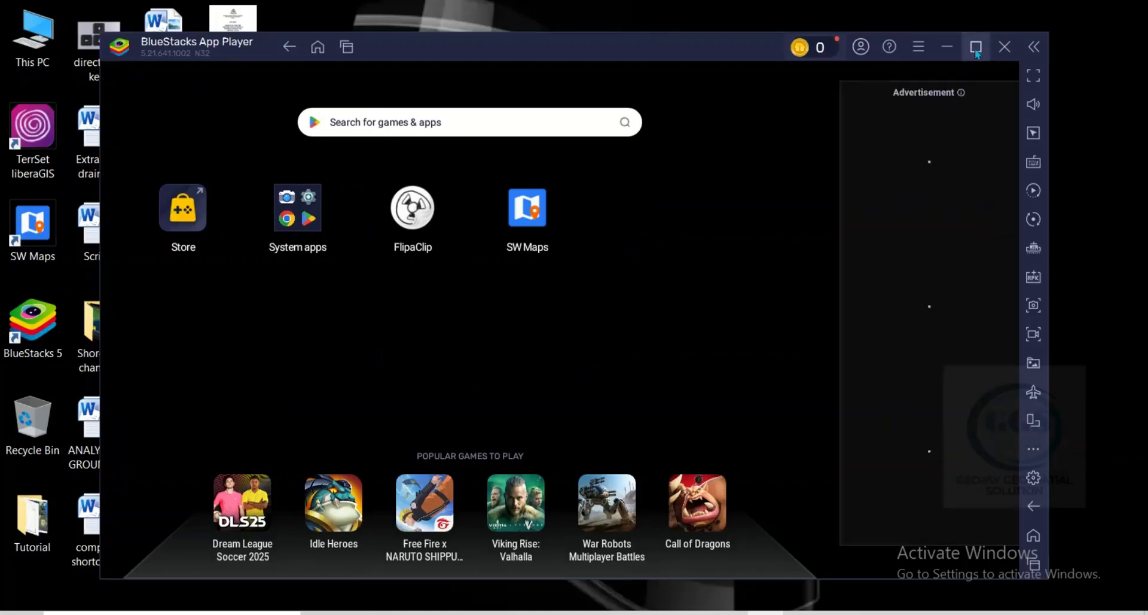
click(976, 46)
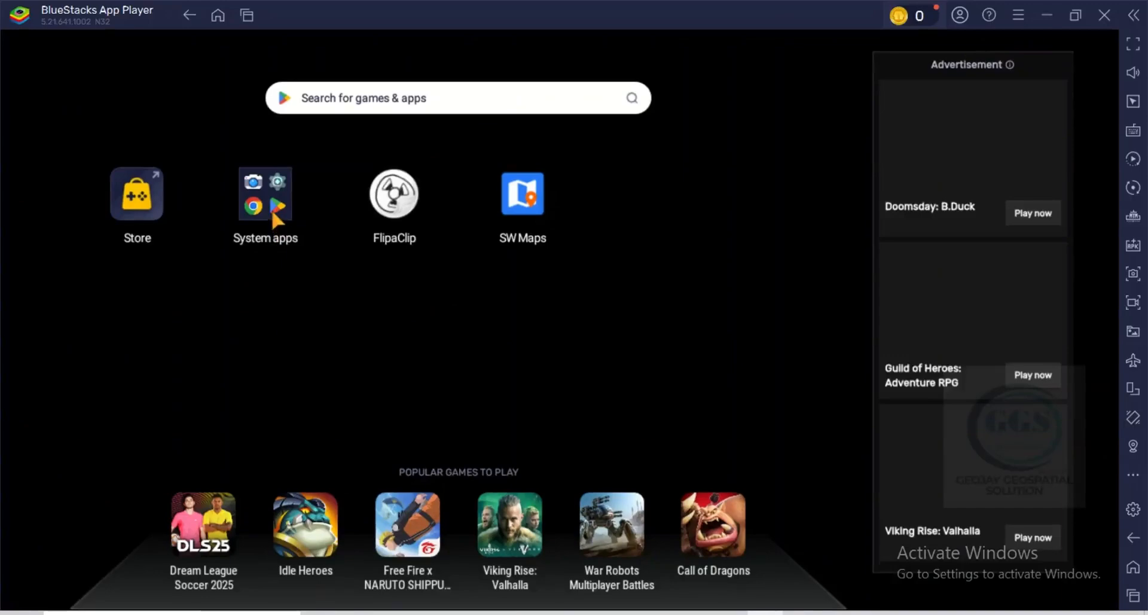
click(265, 193)
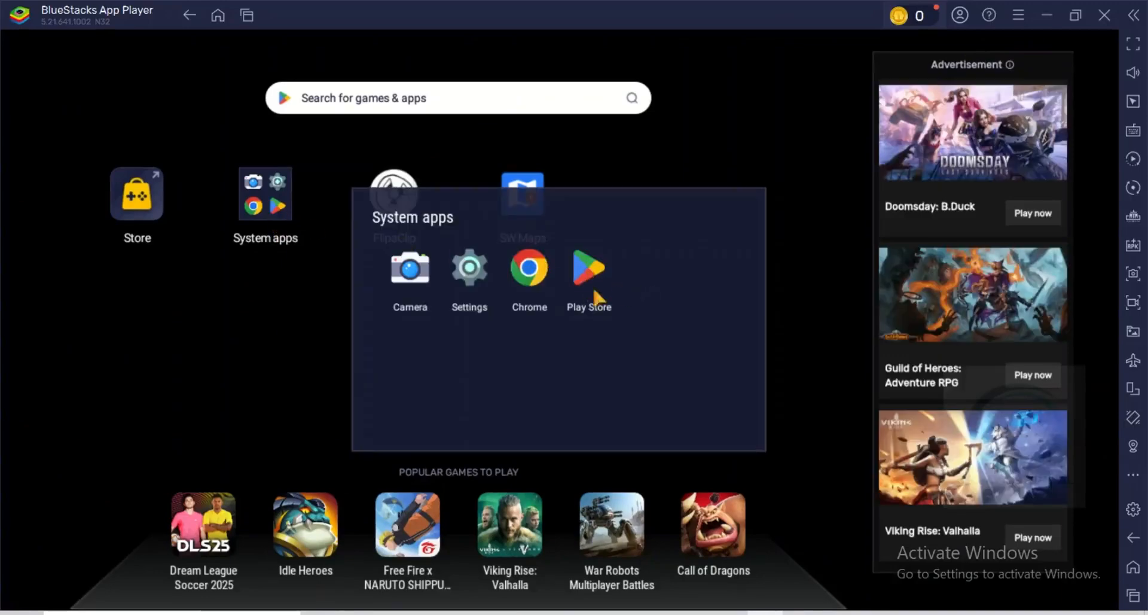
mouse_move(591, 274)
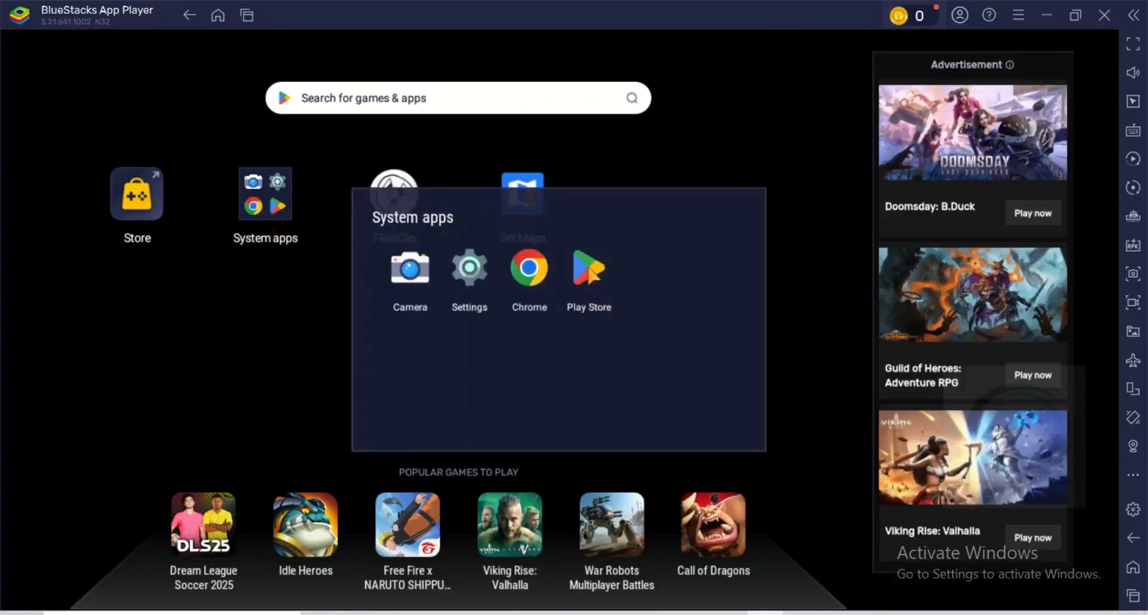
Open Google Play Store and search for 'Pi network'
click(528, 267)
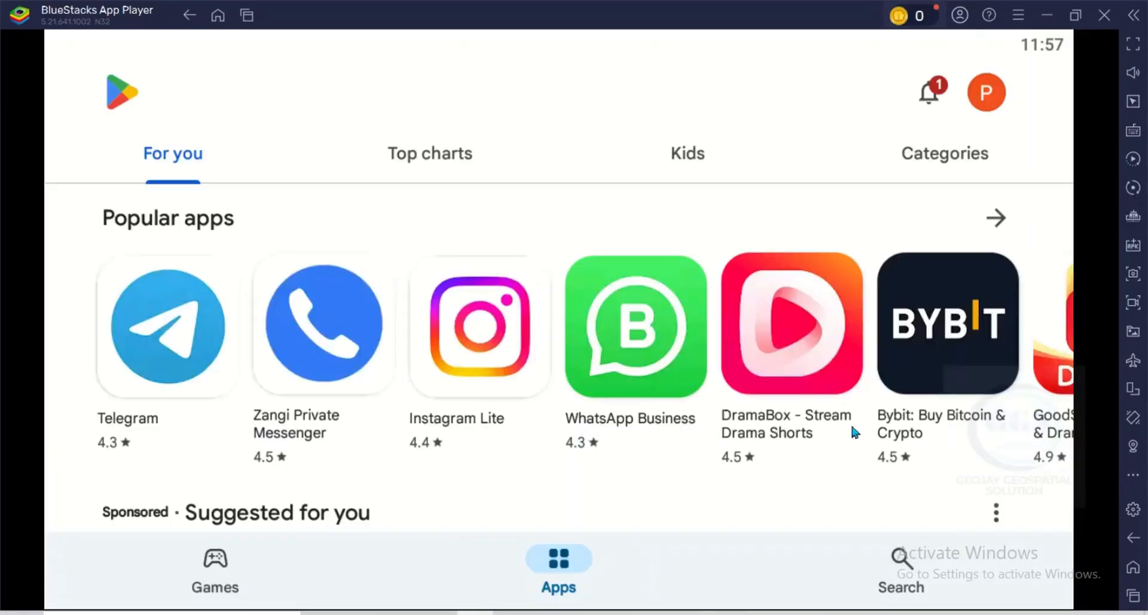
mouse_move(901, 558)
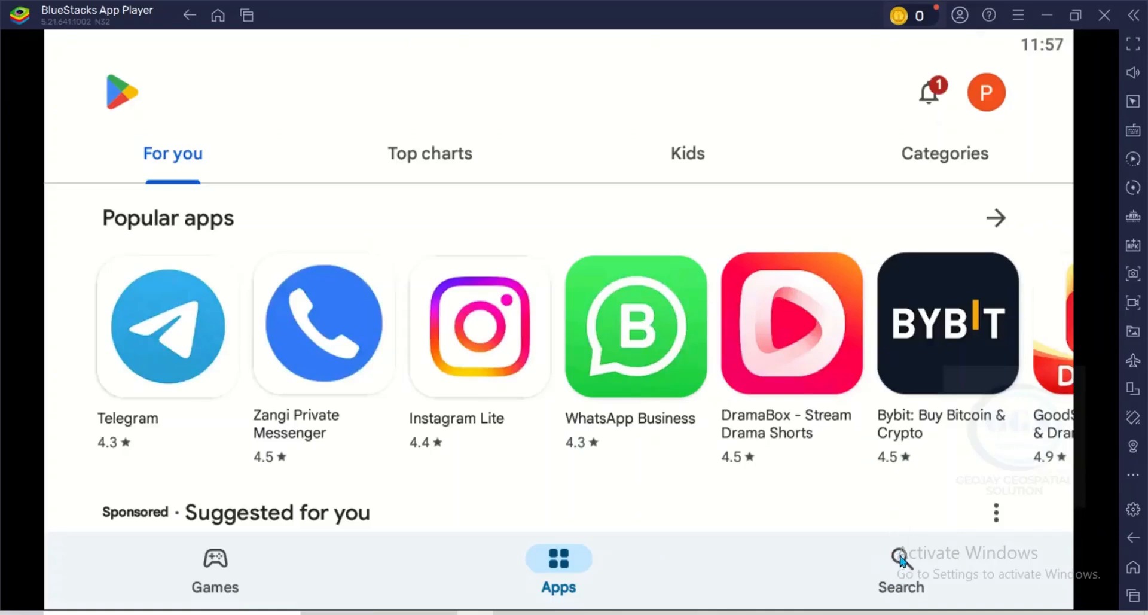
click(900, 571)
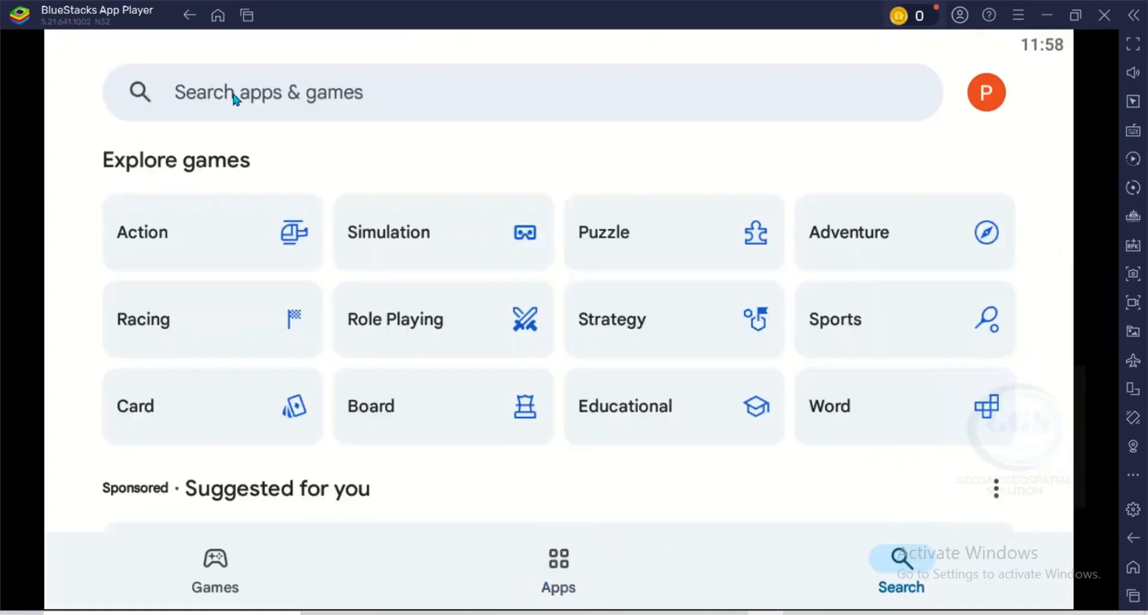
mouse_move(254, 93)
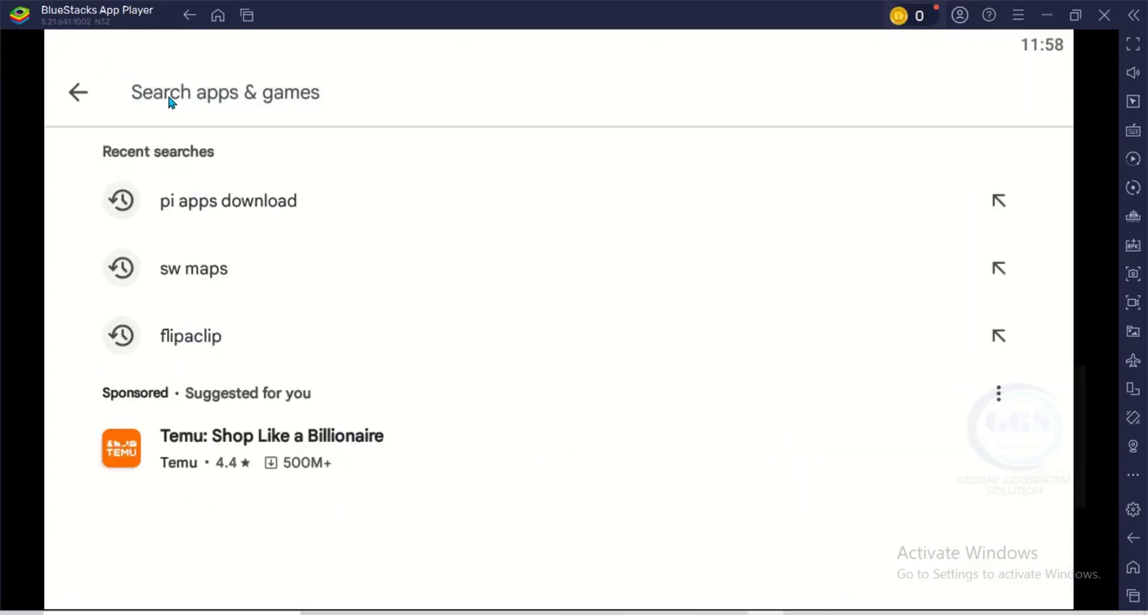
click(225, 92)
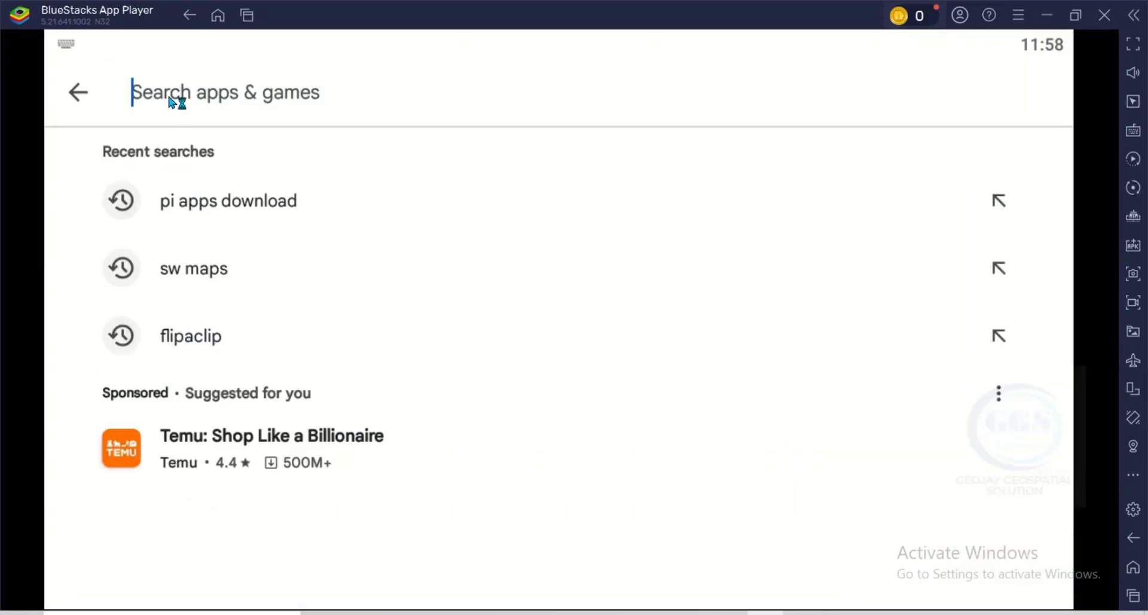
text(Pi)
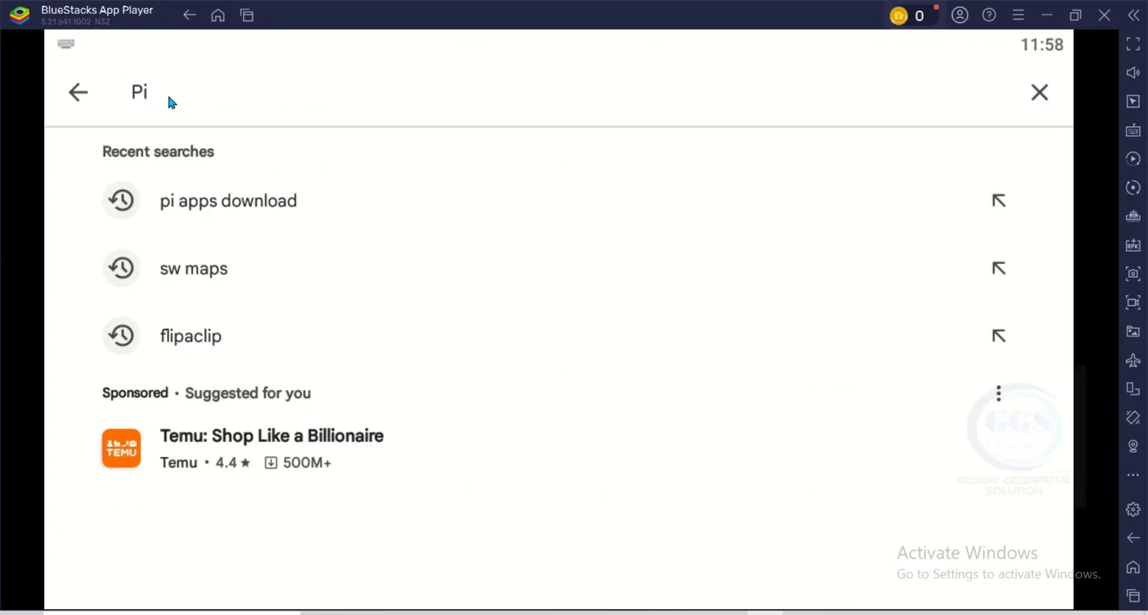
text(network)
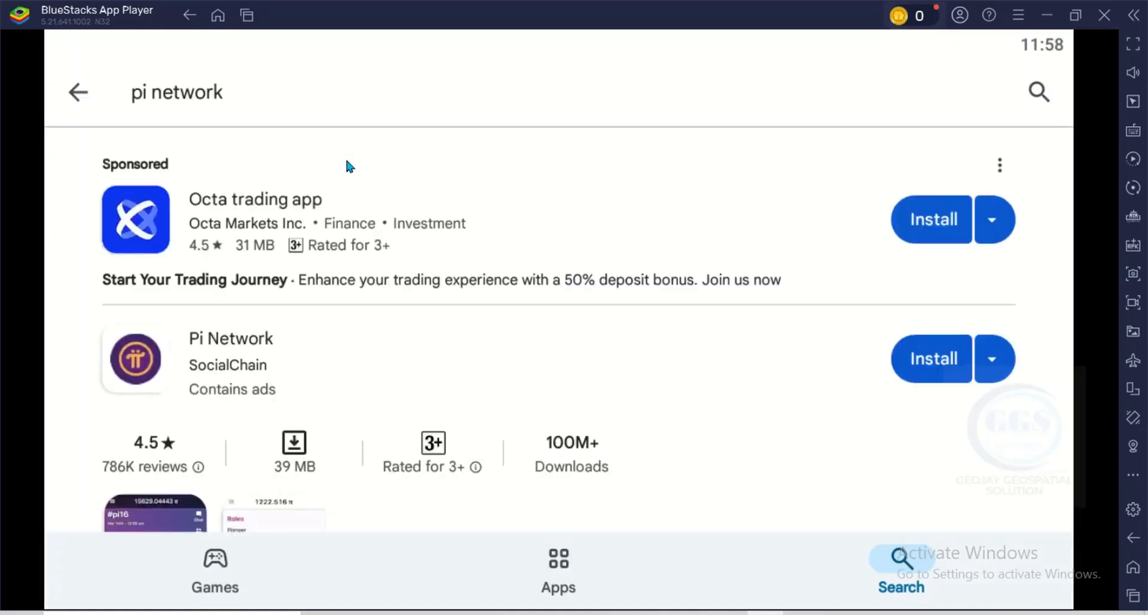
mouse_move(107, 357)
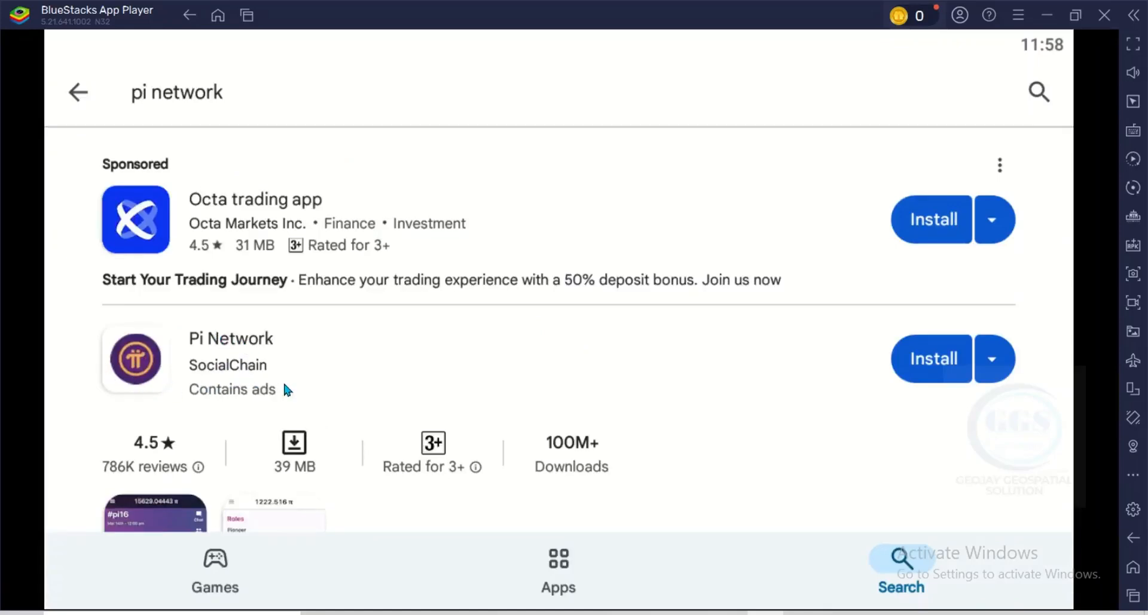
mouse_move(328, 471)
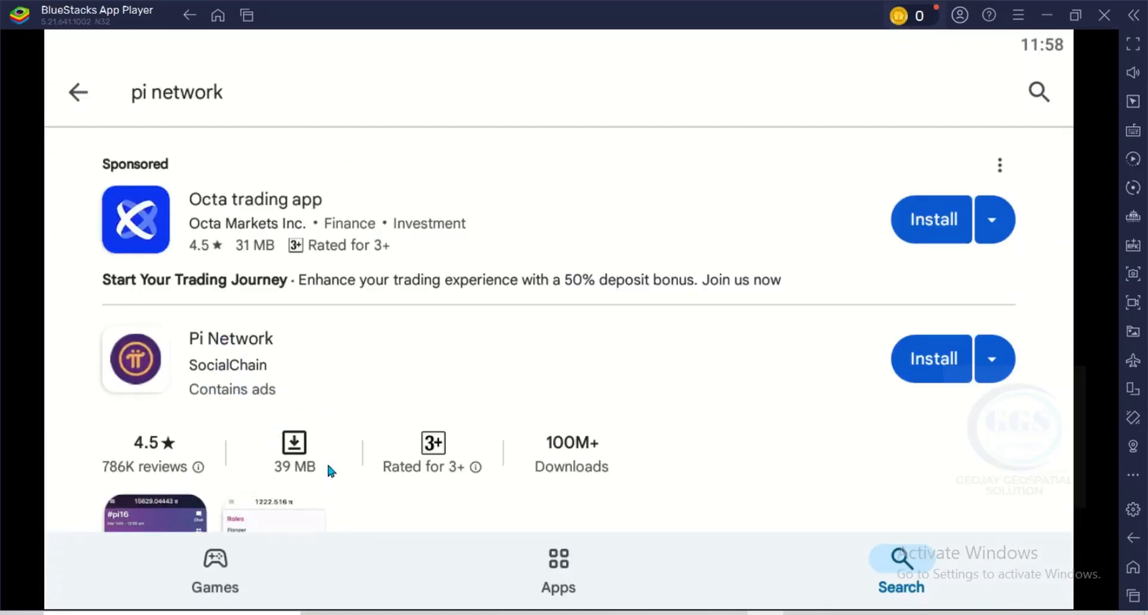
mouse_move(318, 479)
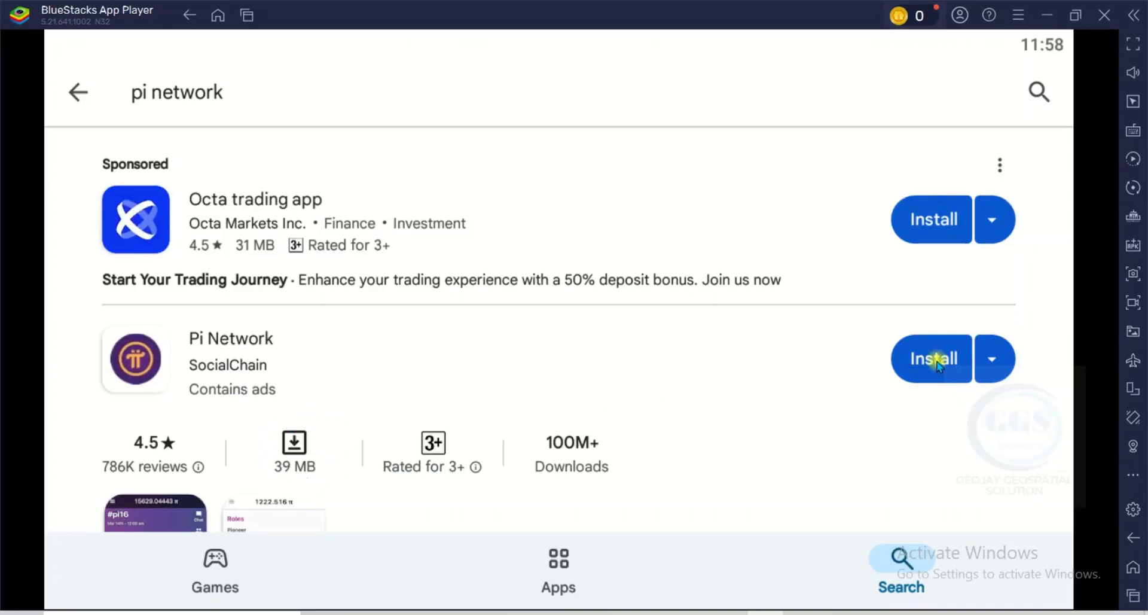
mouse_move(933, 358)
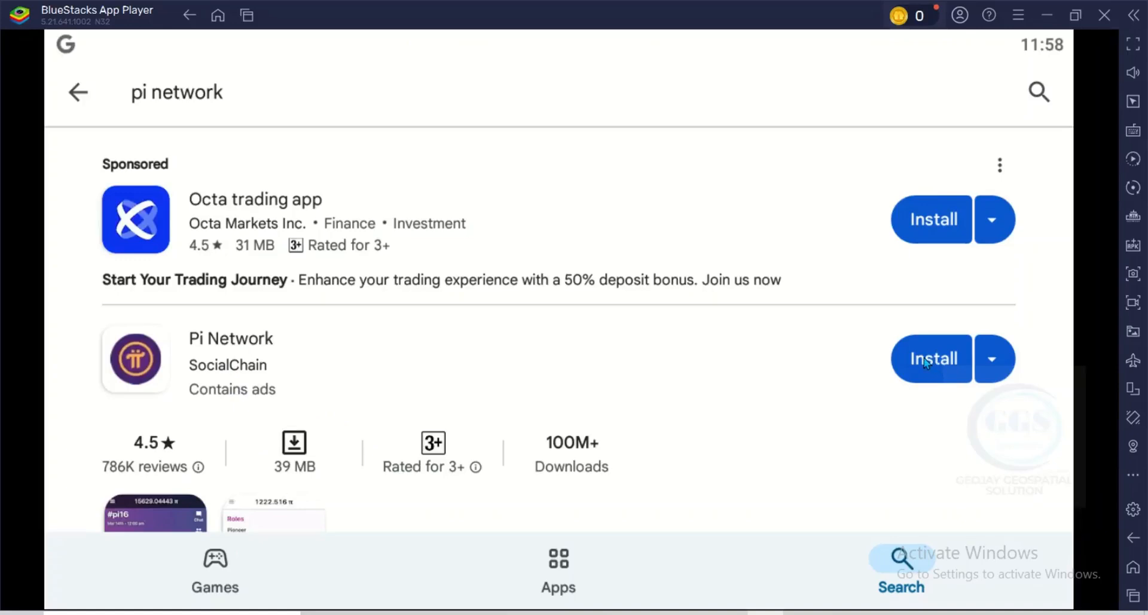
Install the Pi Network app by SocialChain from the search results
click(932, 359)
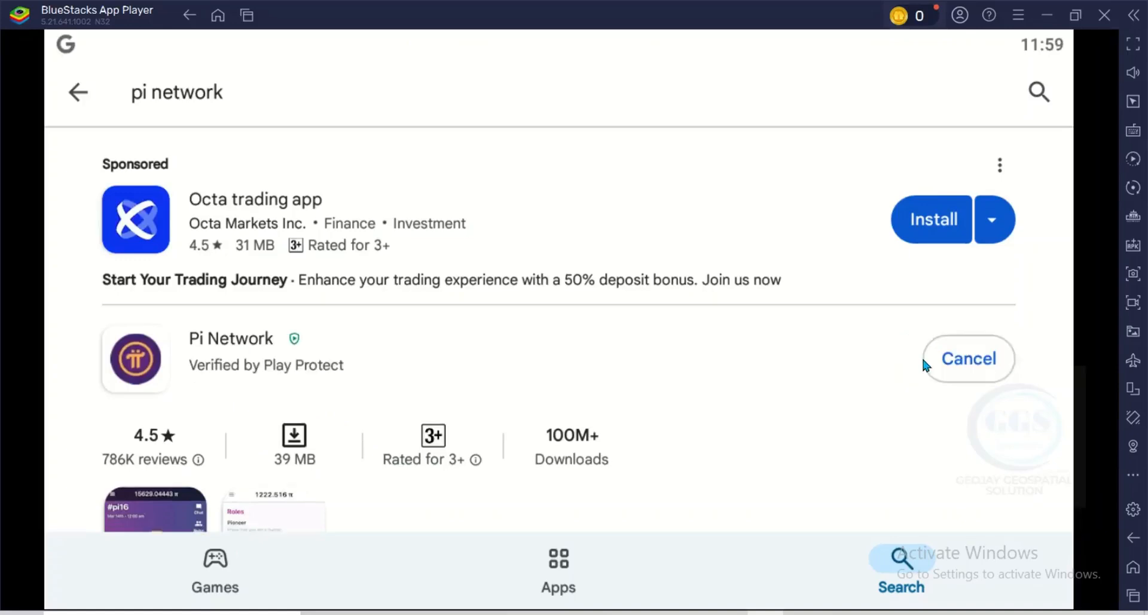
mouse_move(4, 415)
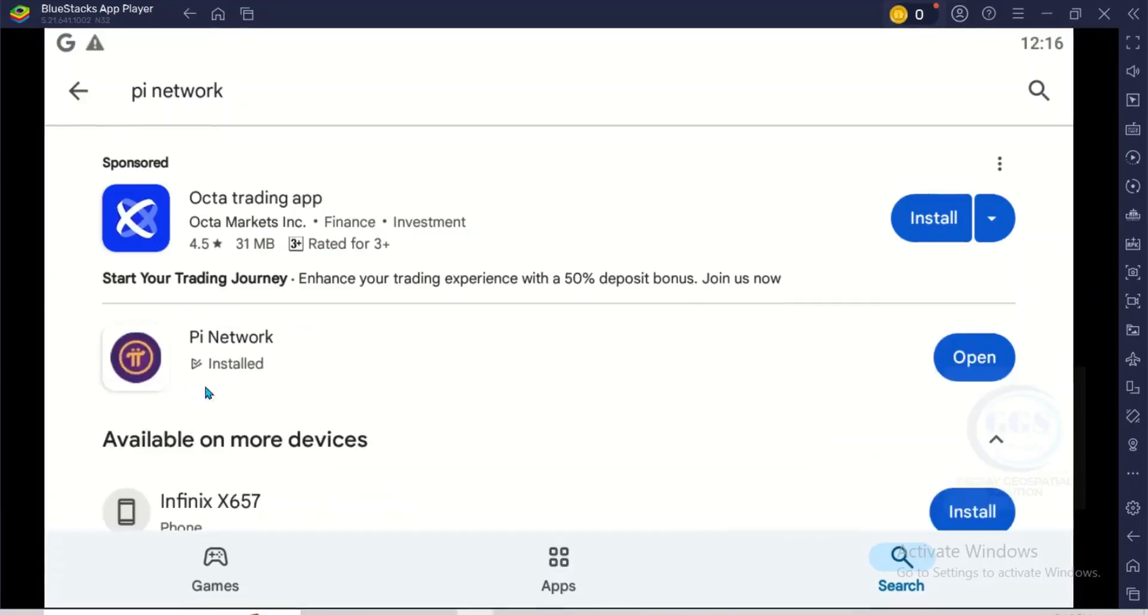
mouse_move(183, 360)
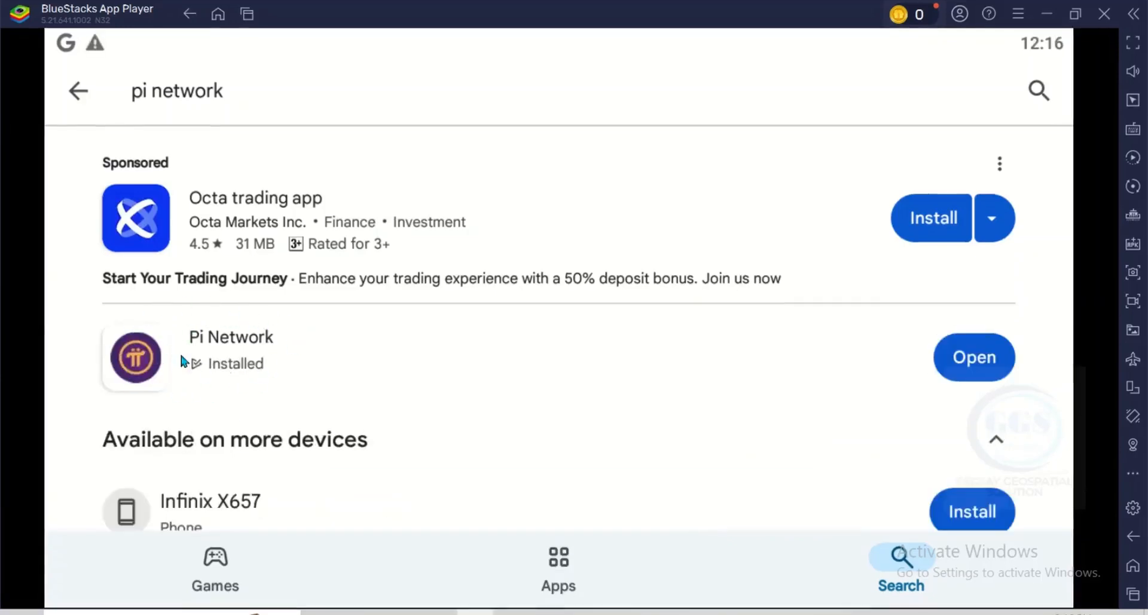
mouse_move(902, 360)
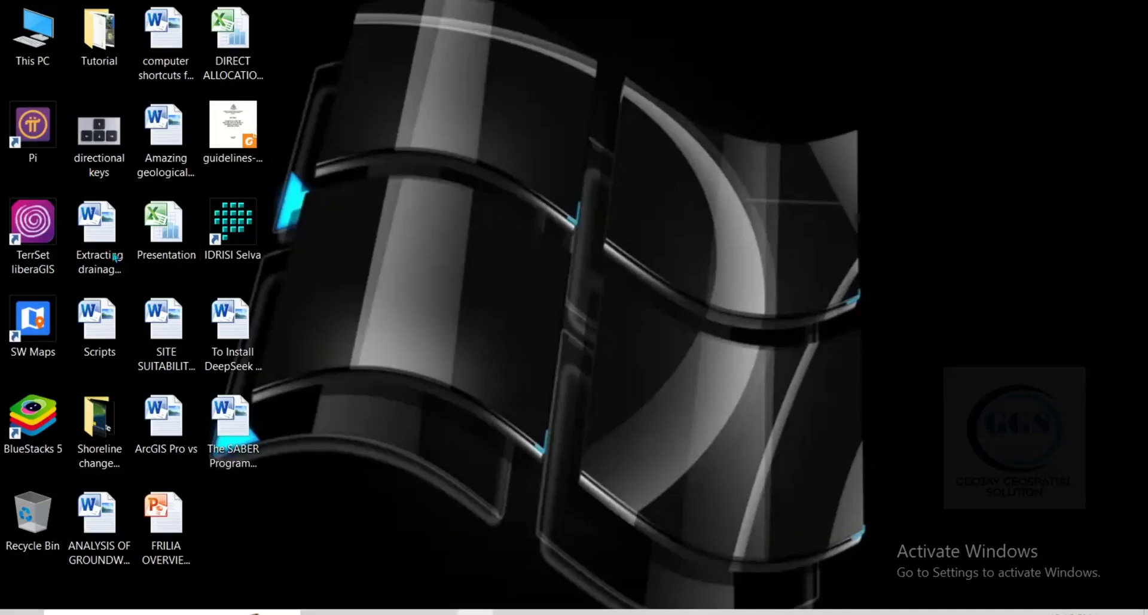
click(33, 129)
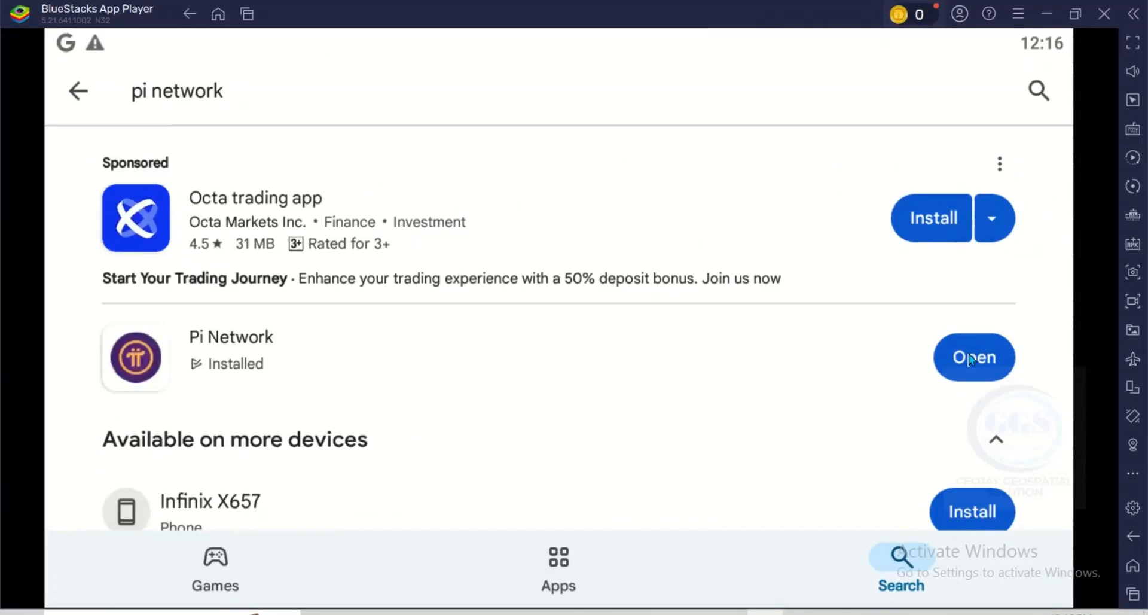
Open Pi Network from Play Store and choose 'Continue with phone number'
click(972, 358)
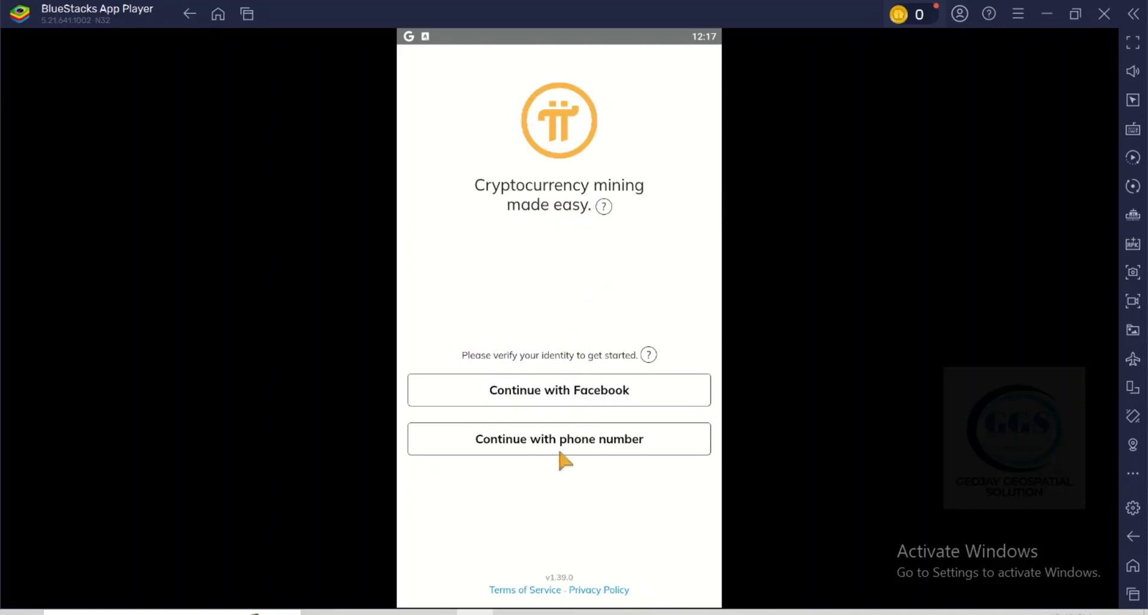
mouse_move(570, 445)
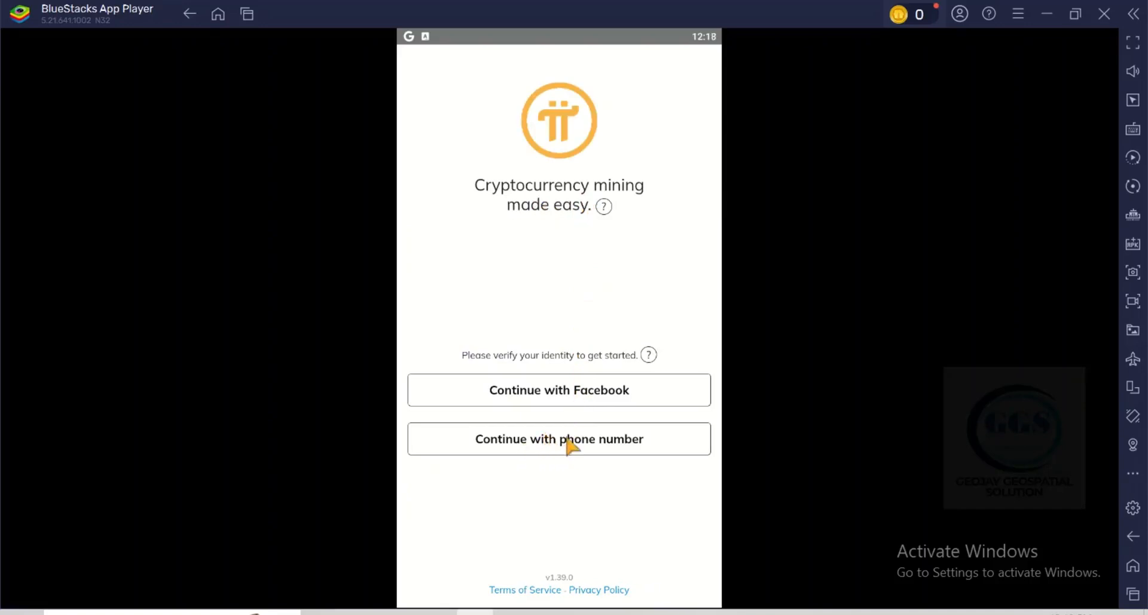
mouse_move(564, 438)
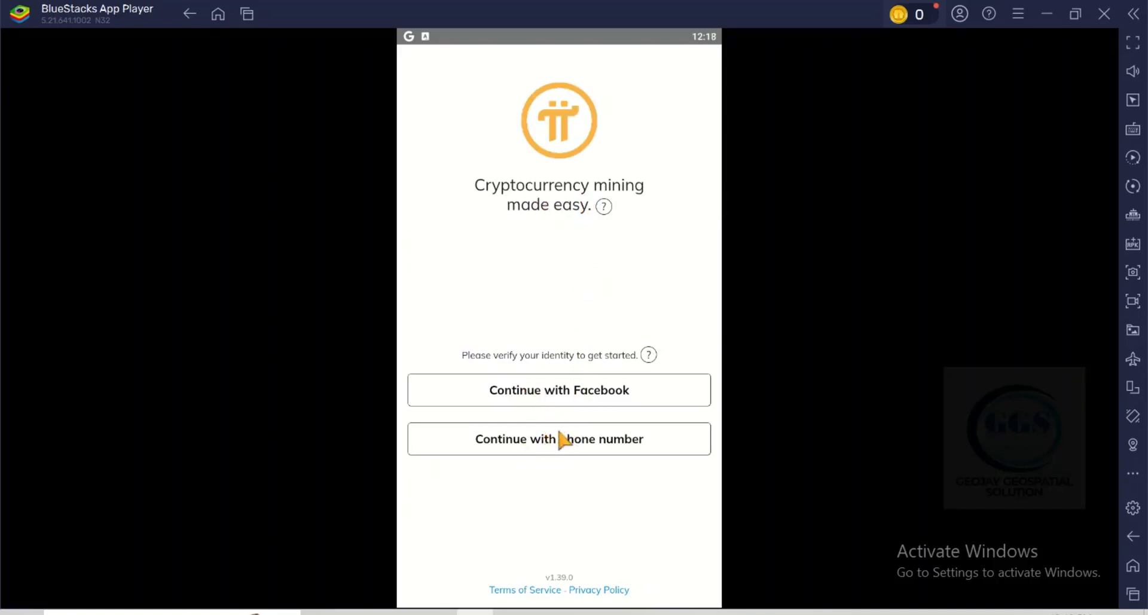
mouse_move(551, 452)
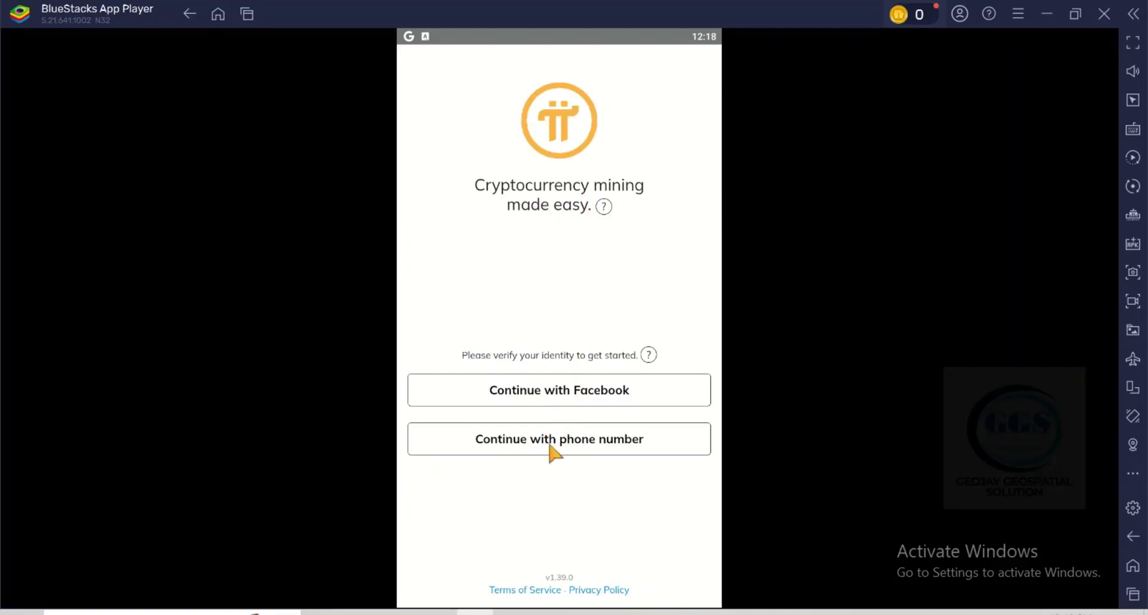
click(557, 438)
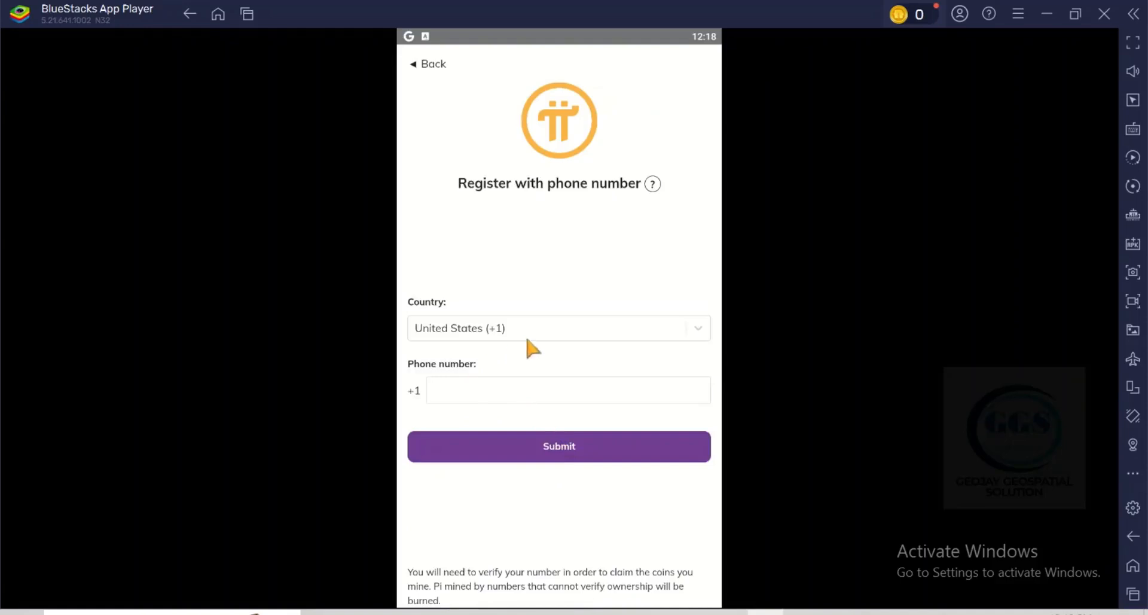
mouse_move(699, 344)
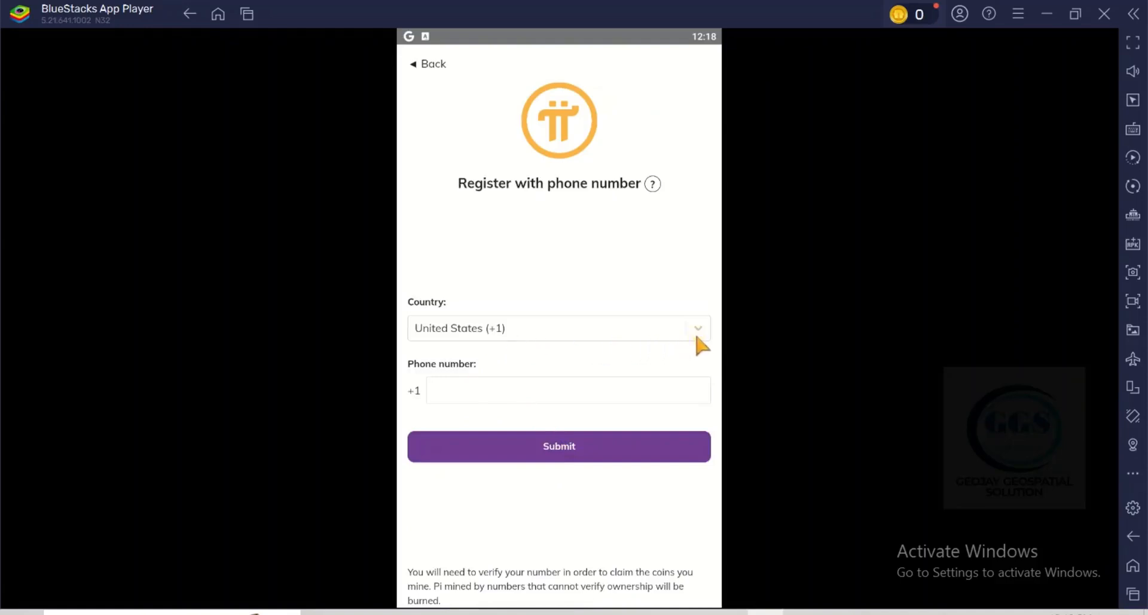
Select Nigeria (+234) as country, enter the phone number, and submit
text(niger)
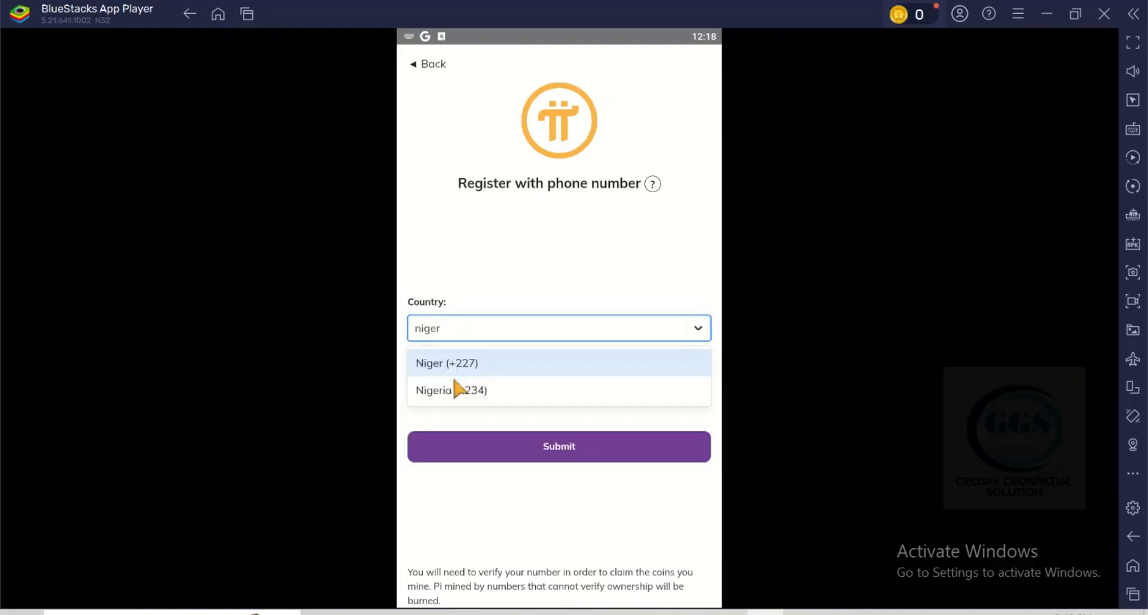
click(452, 389)
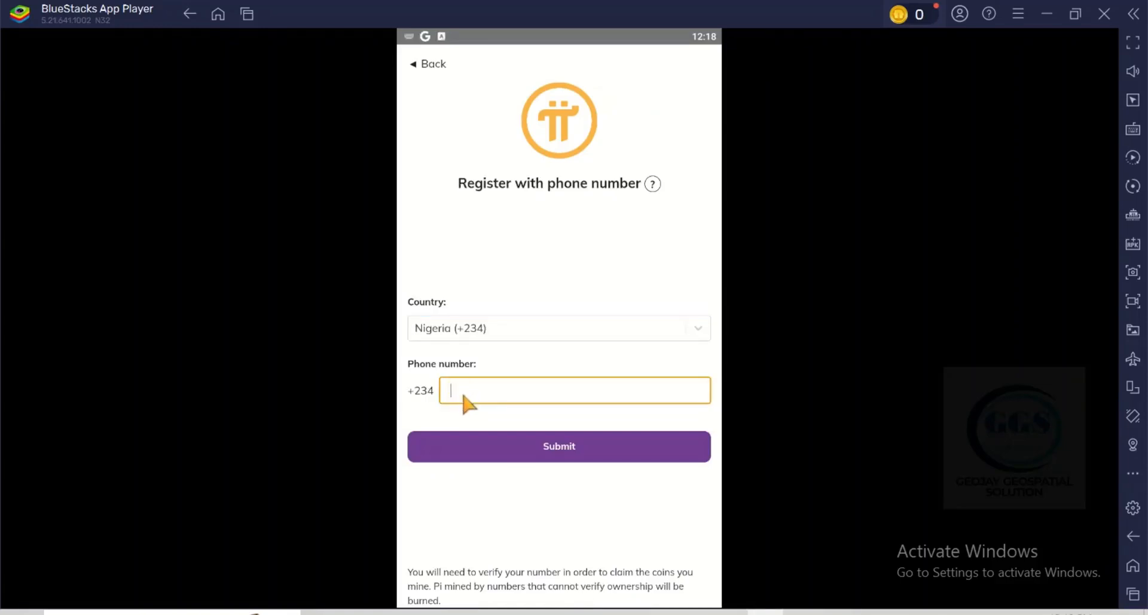
text(0)
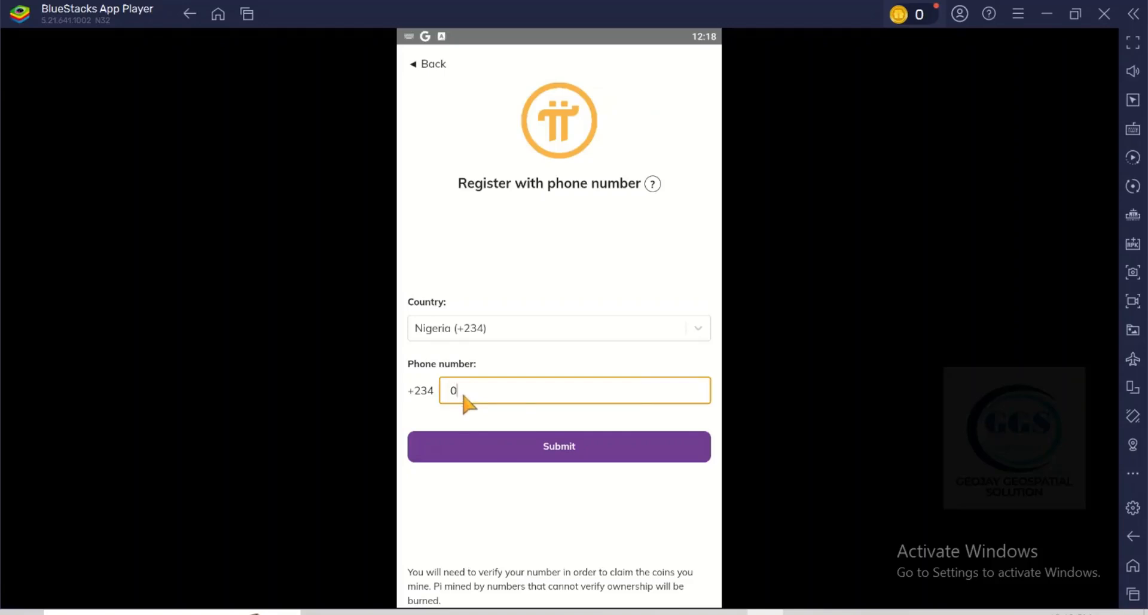
text(07)
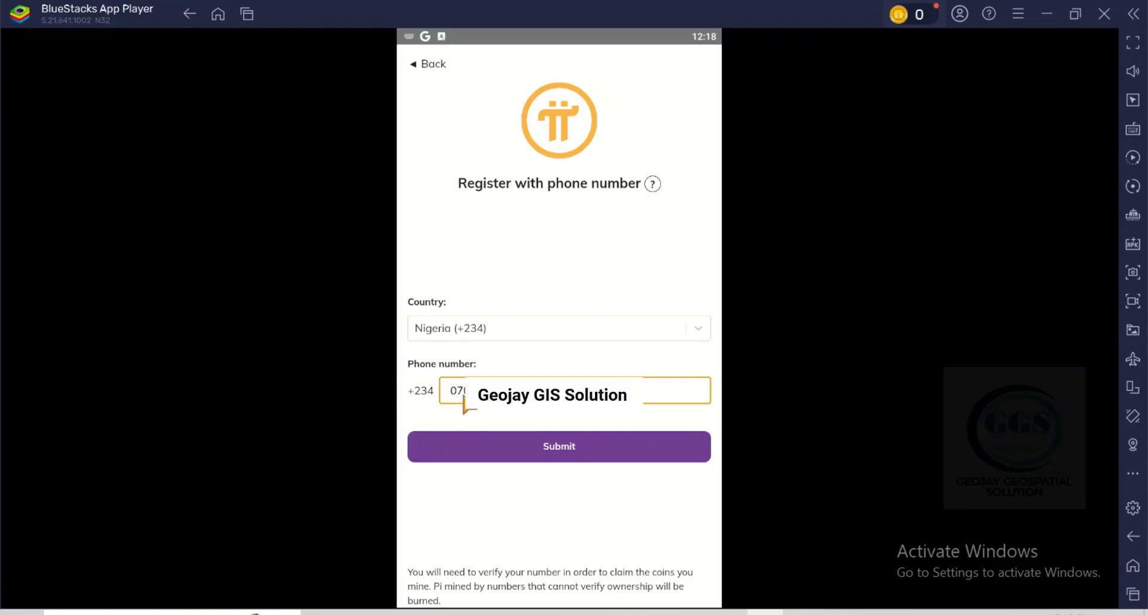
mouse_move(537, 458)
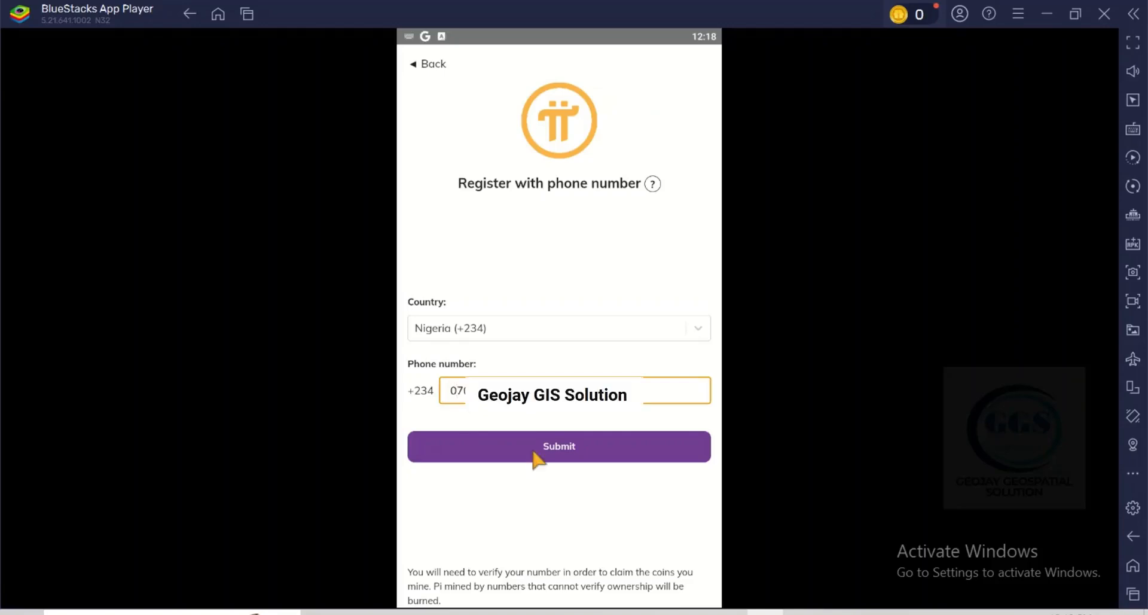
click(558, 446)
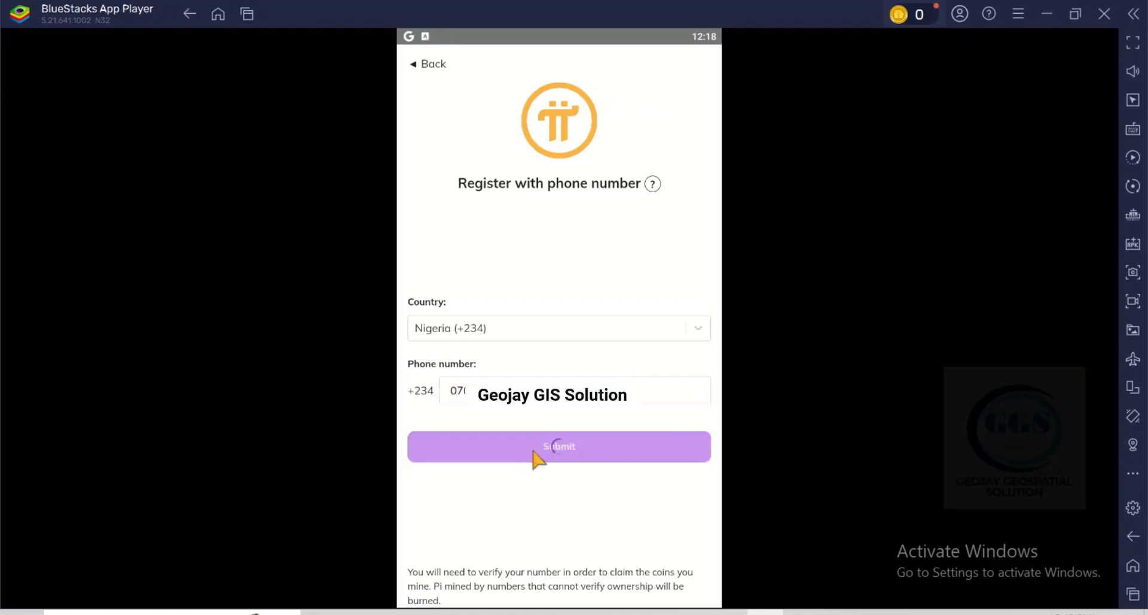
click(558, 447)
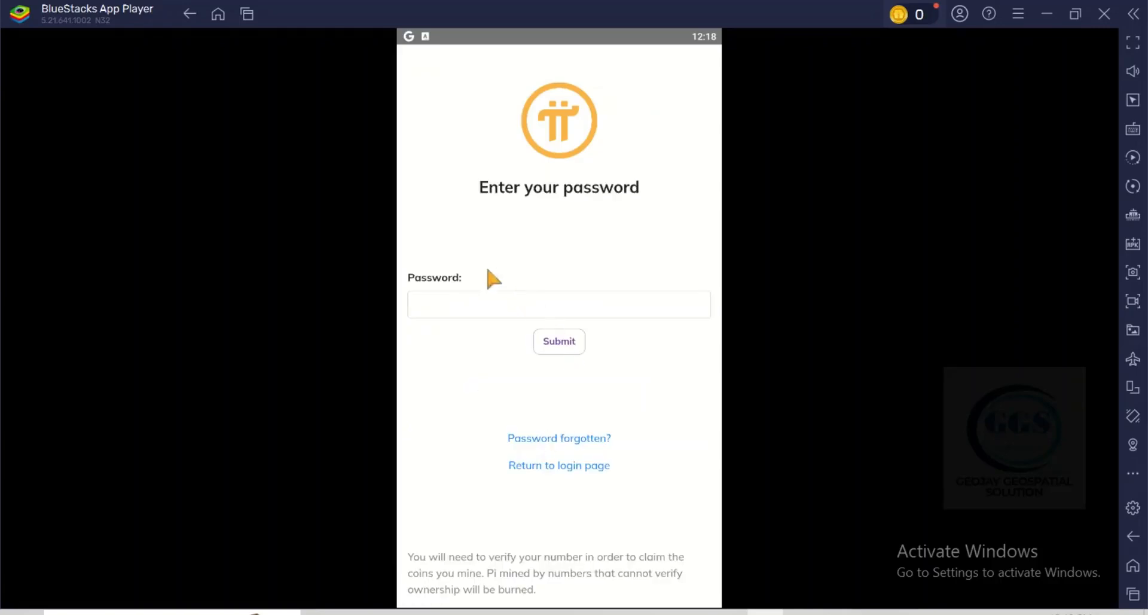
Enter the account password and submit it to reach the Pi Network home feed
click(558, 303)
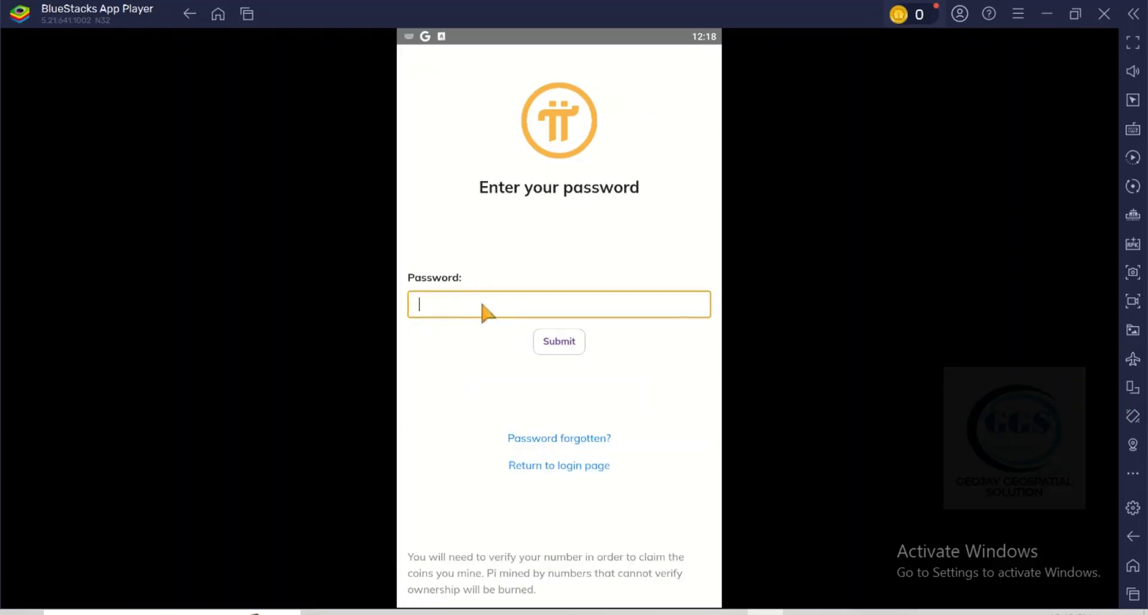
text(Geojay GIS Solution)
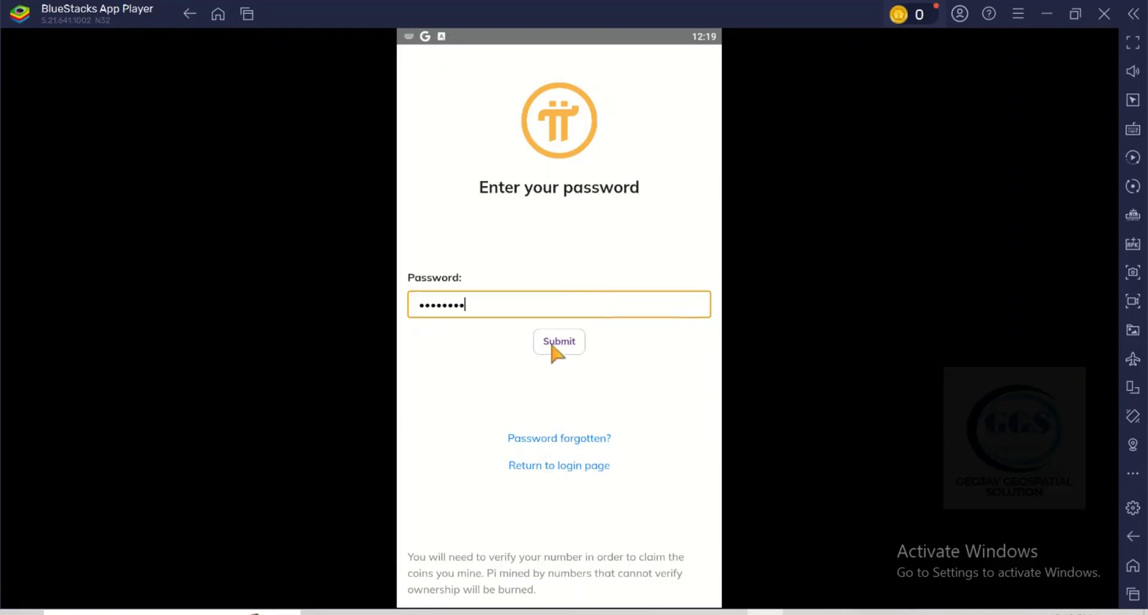
click(558, 341)
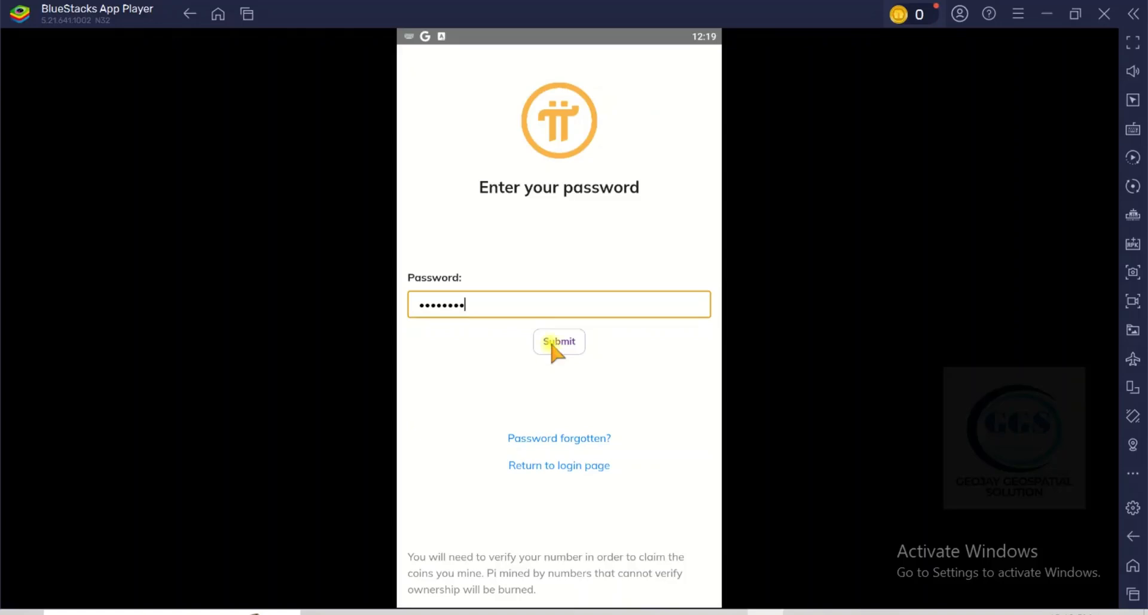
click(559, 341)
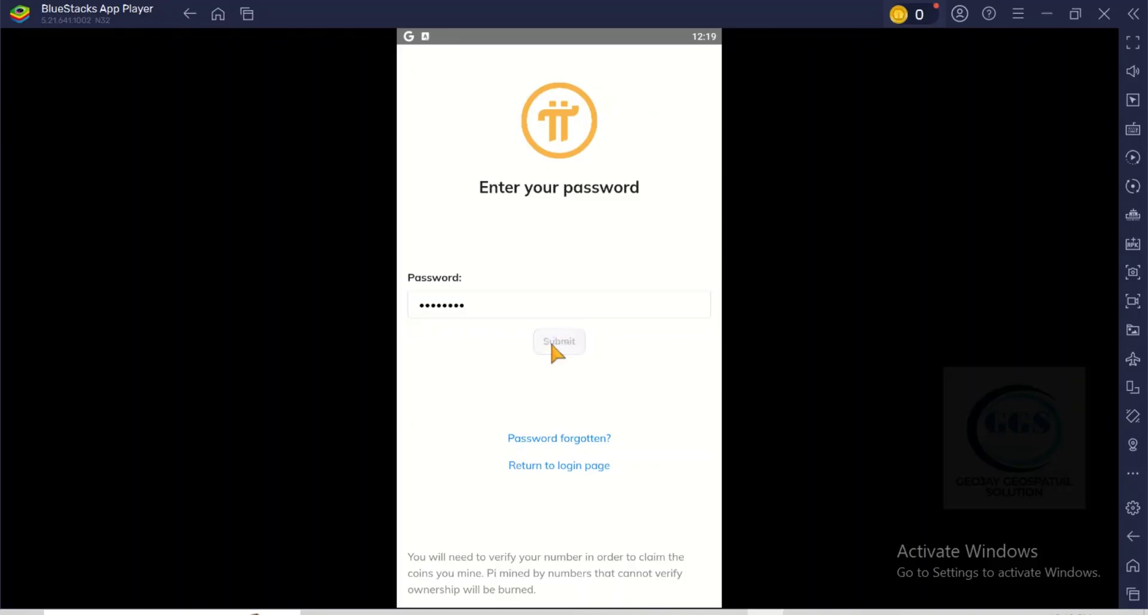
click(558, 341)
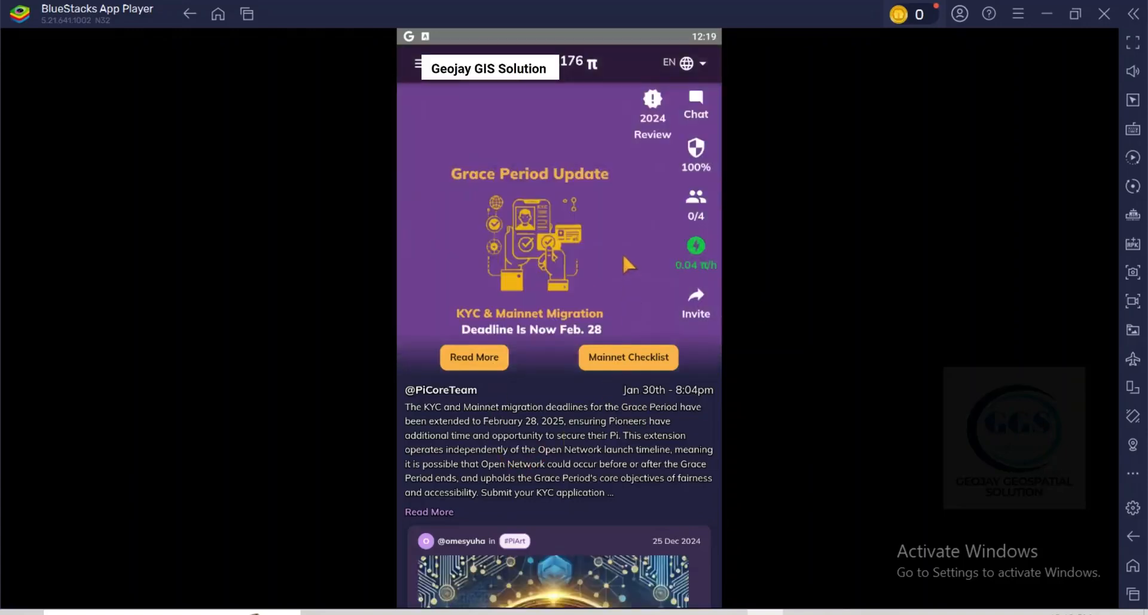
mouse_move(646, 382)
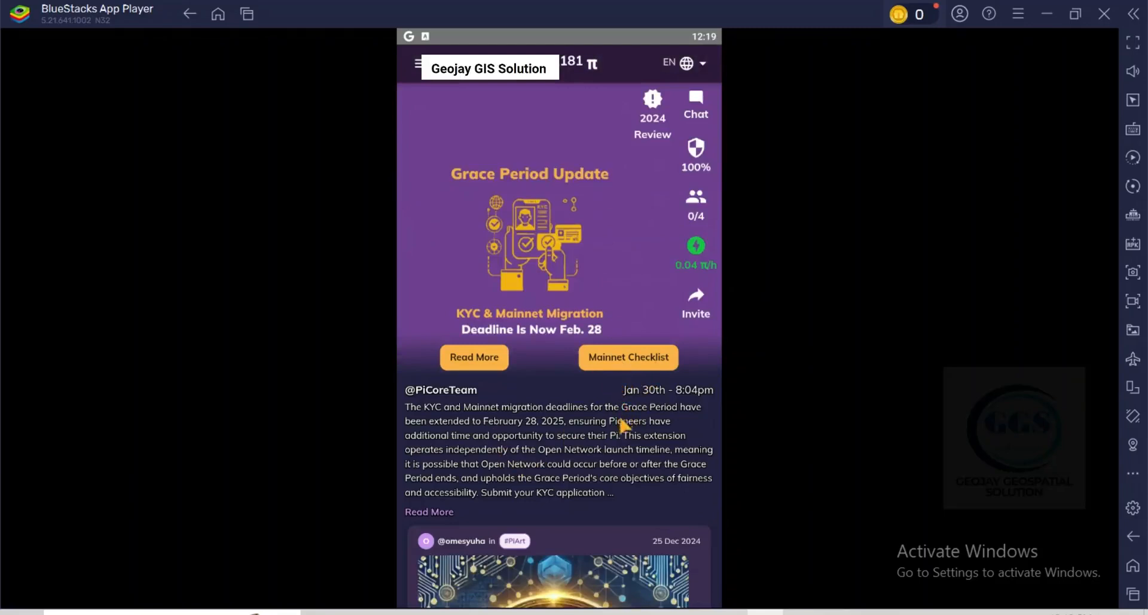
mouse_move(633, 344)
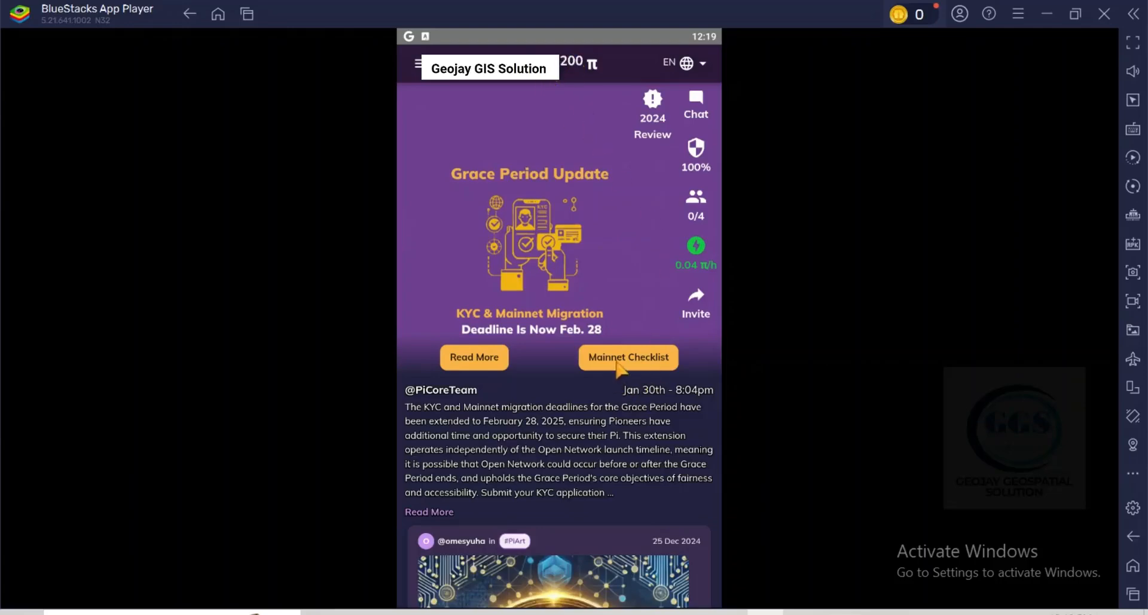
Tap Mainnet Checklist under the Grace Period Update banner
click(628, 357)
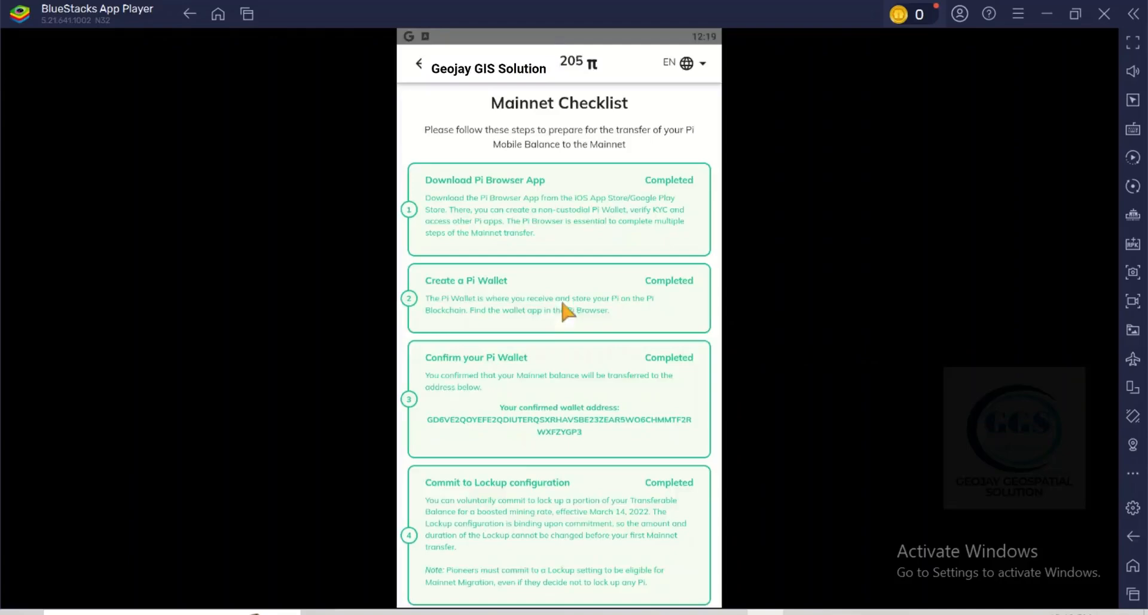
mouse_move(549, 161)
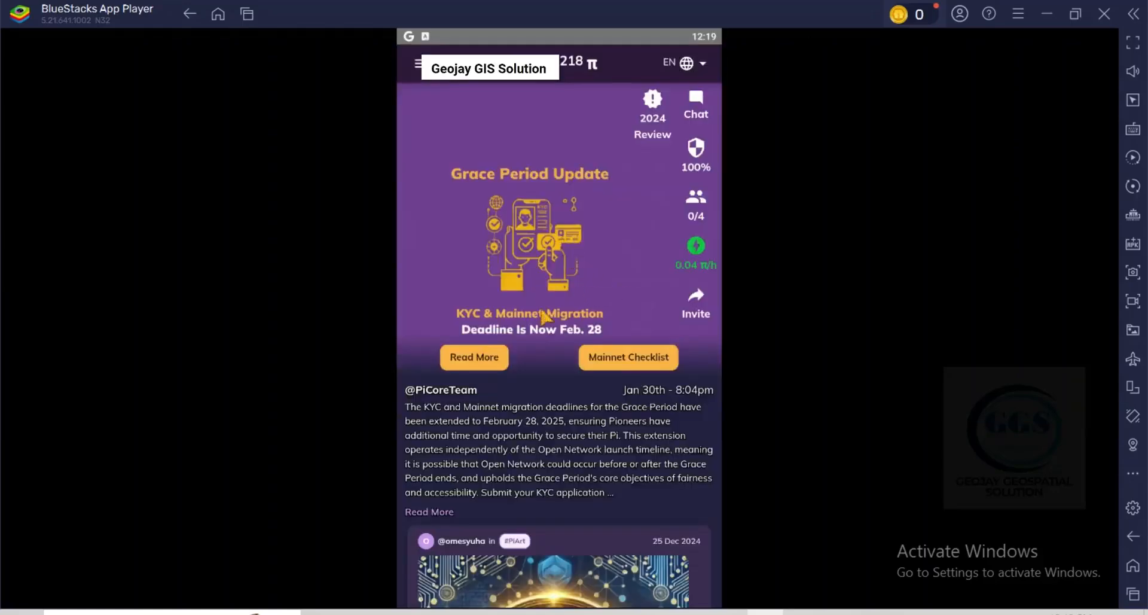
mouse_move(615, 395)
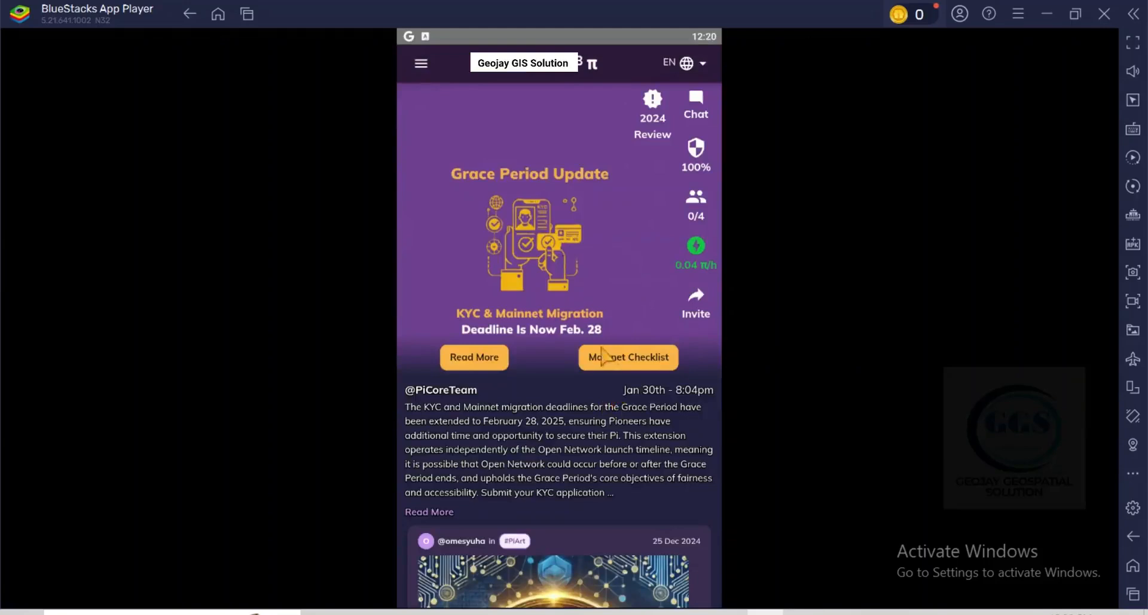
mouse_move(424, 81)
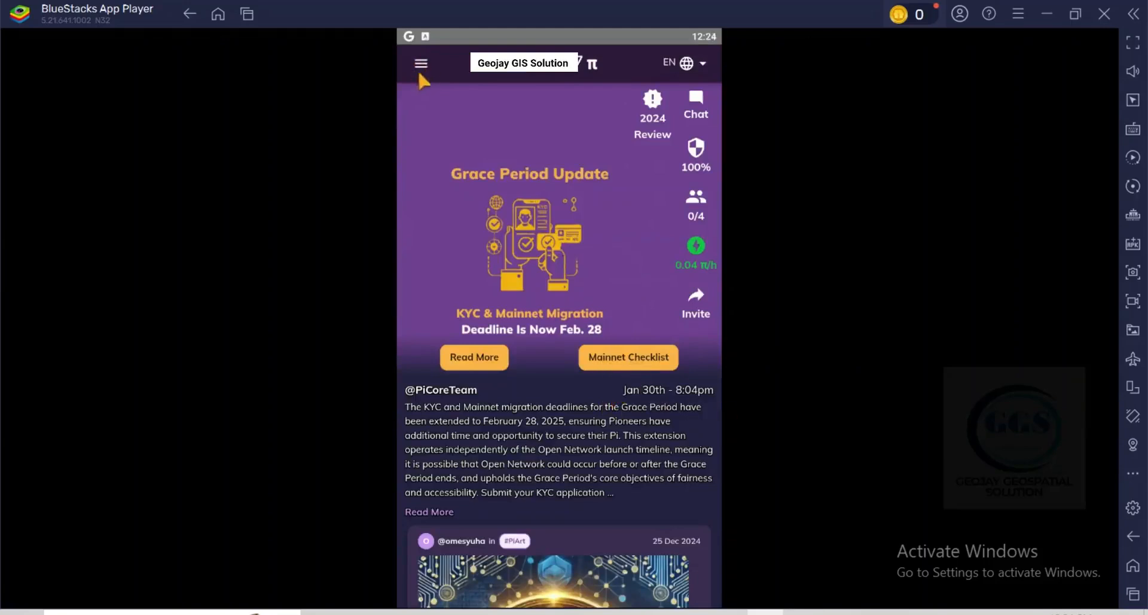
click(421, 62)
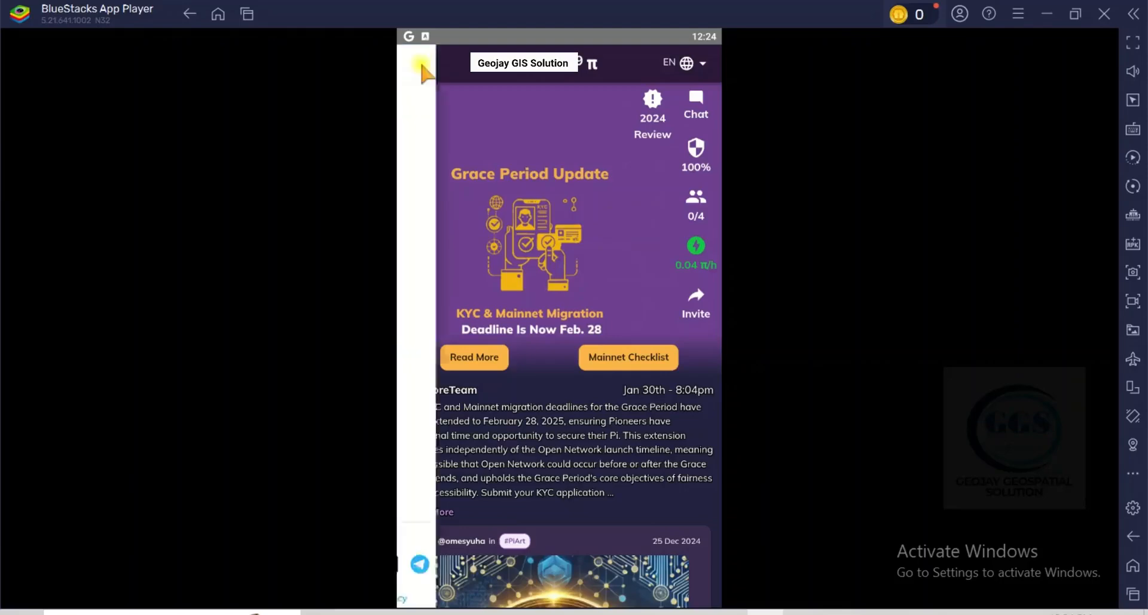
click(411, 62)
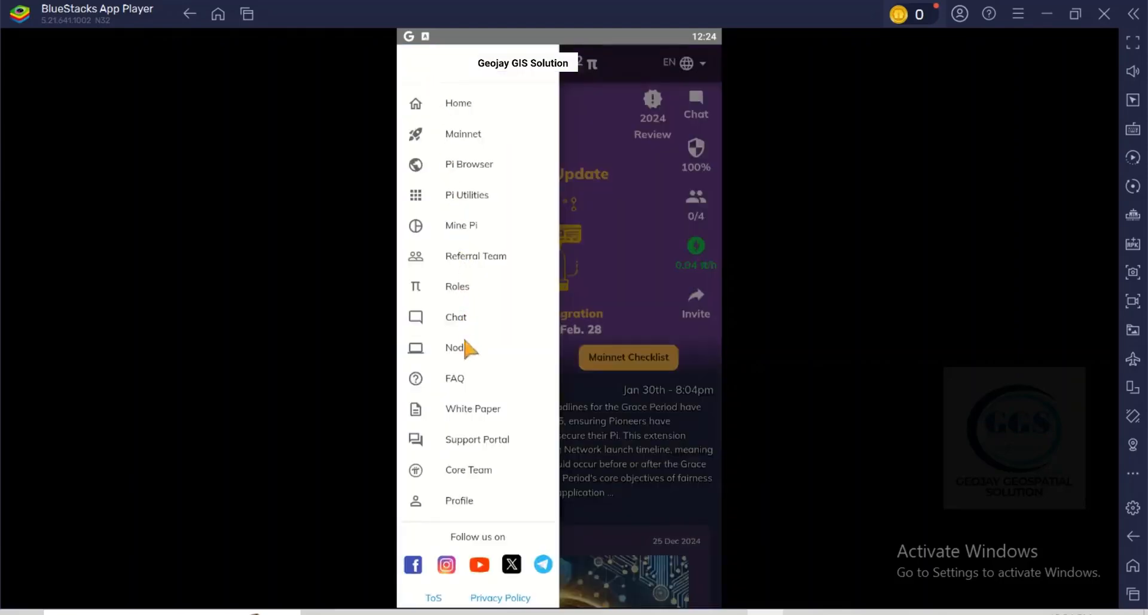
mouse_move(466, 511)
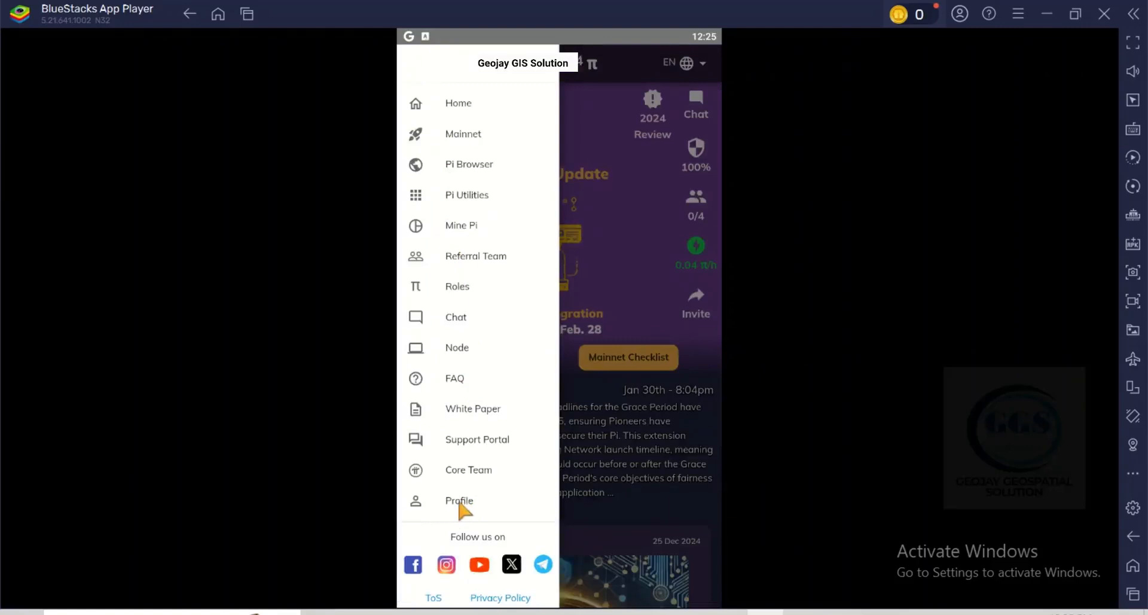
mouse_move(472, 474)
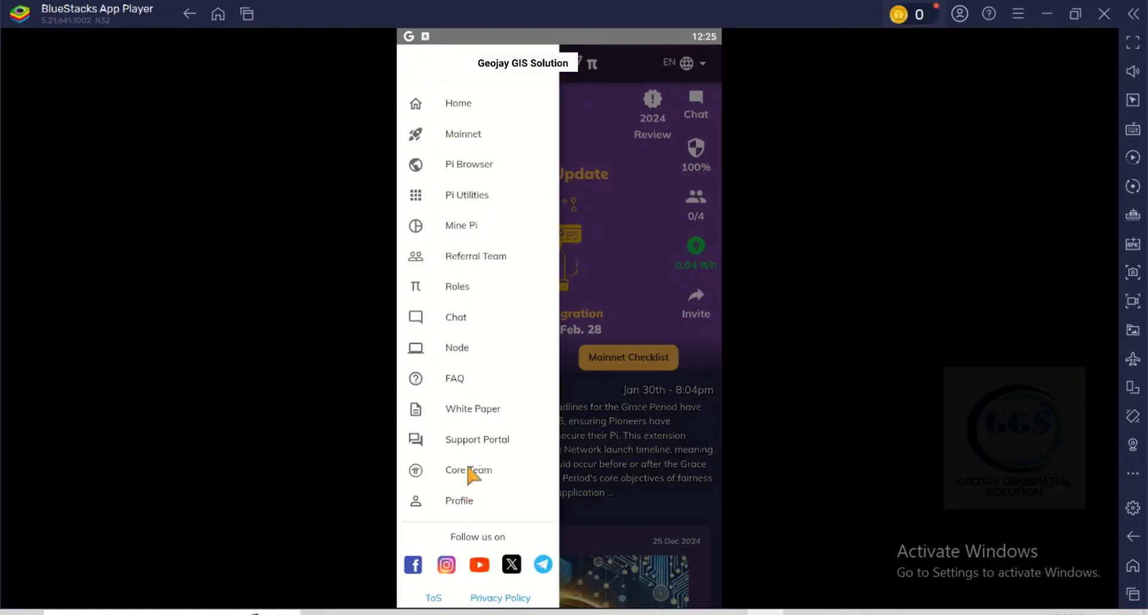
mouse_move(458, 316)
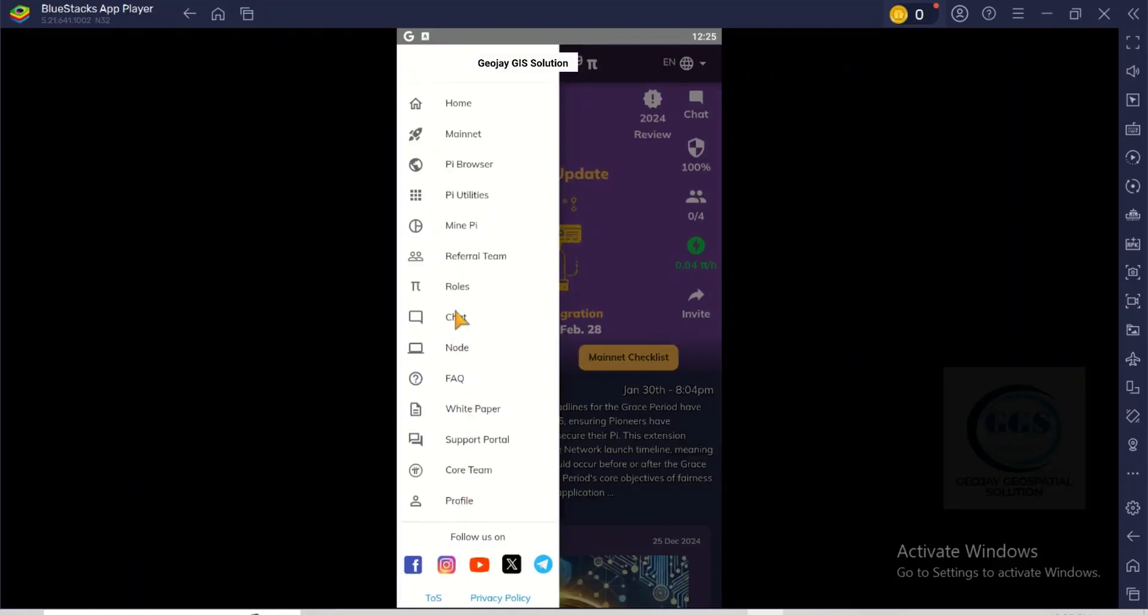
mouse_move(457, 170)
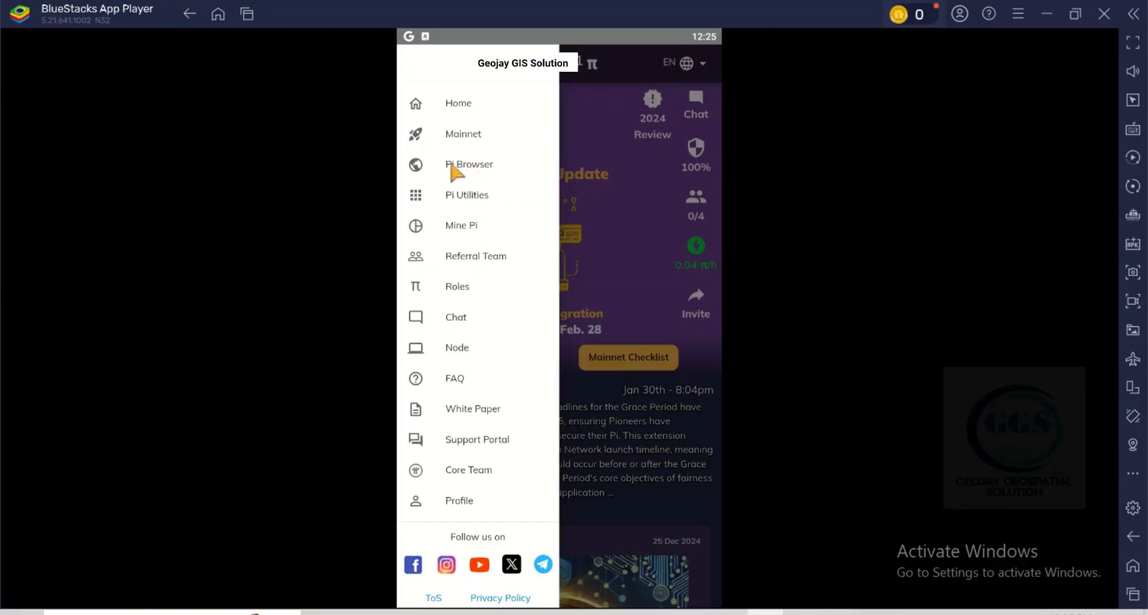
mouse_move(463, 144)
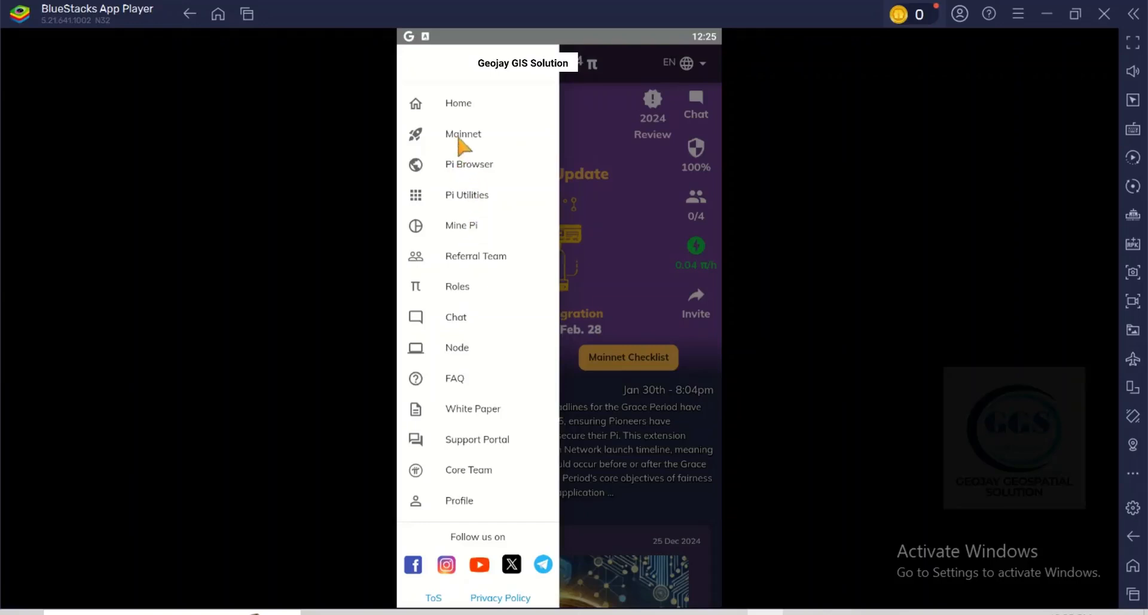
mouse_move(596, 163)
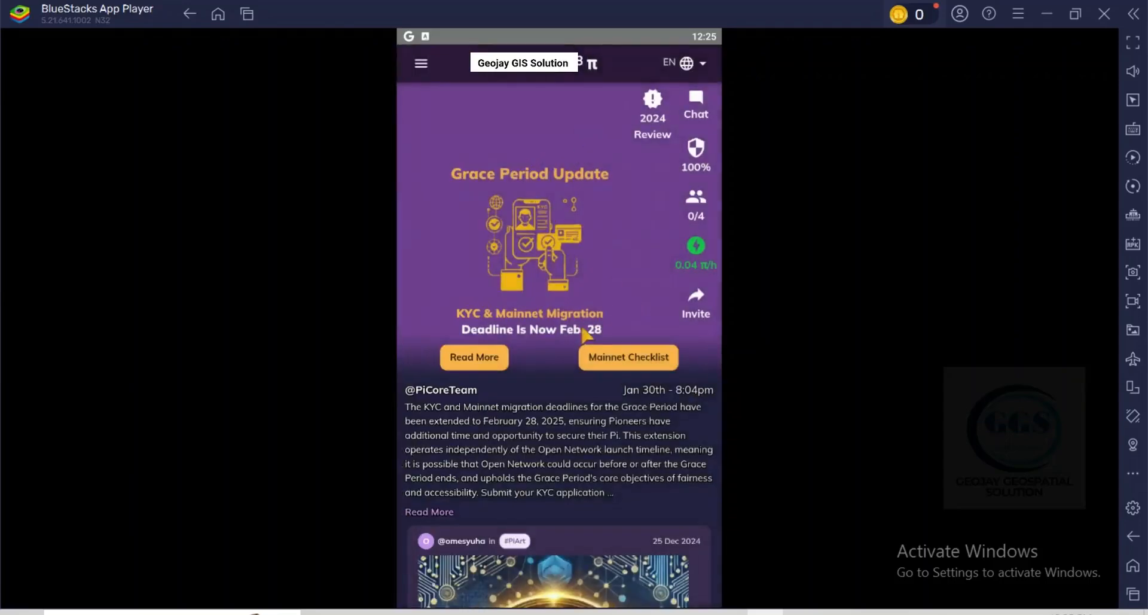
mouse_move(604, 278)
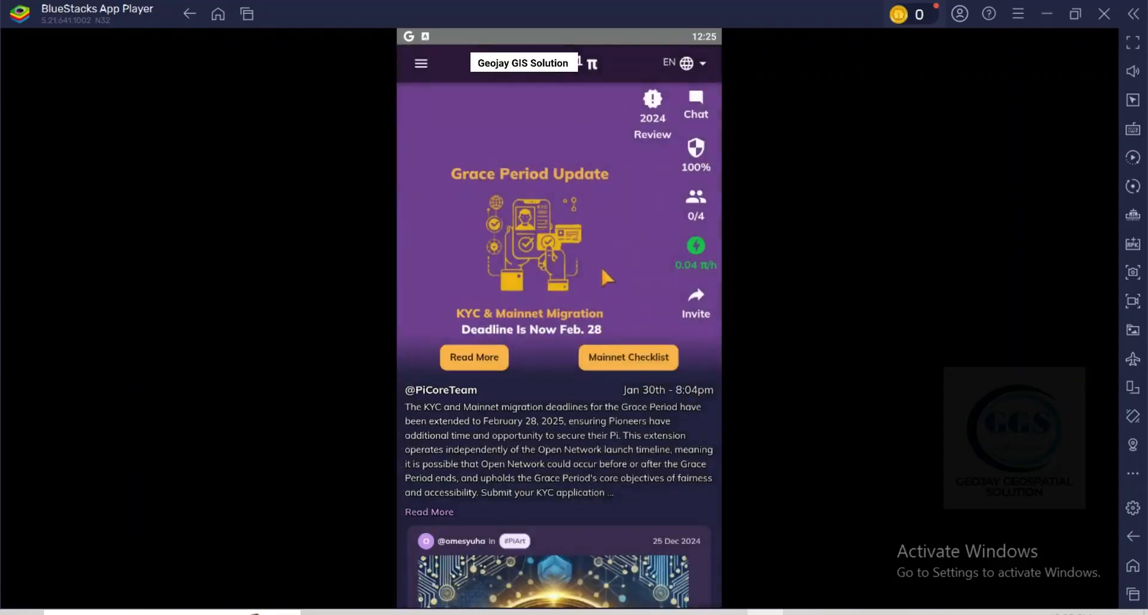